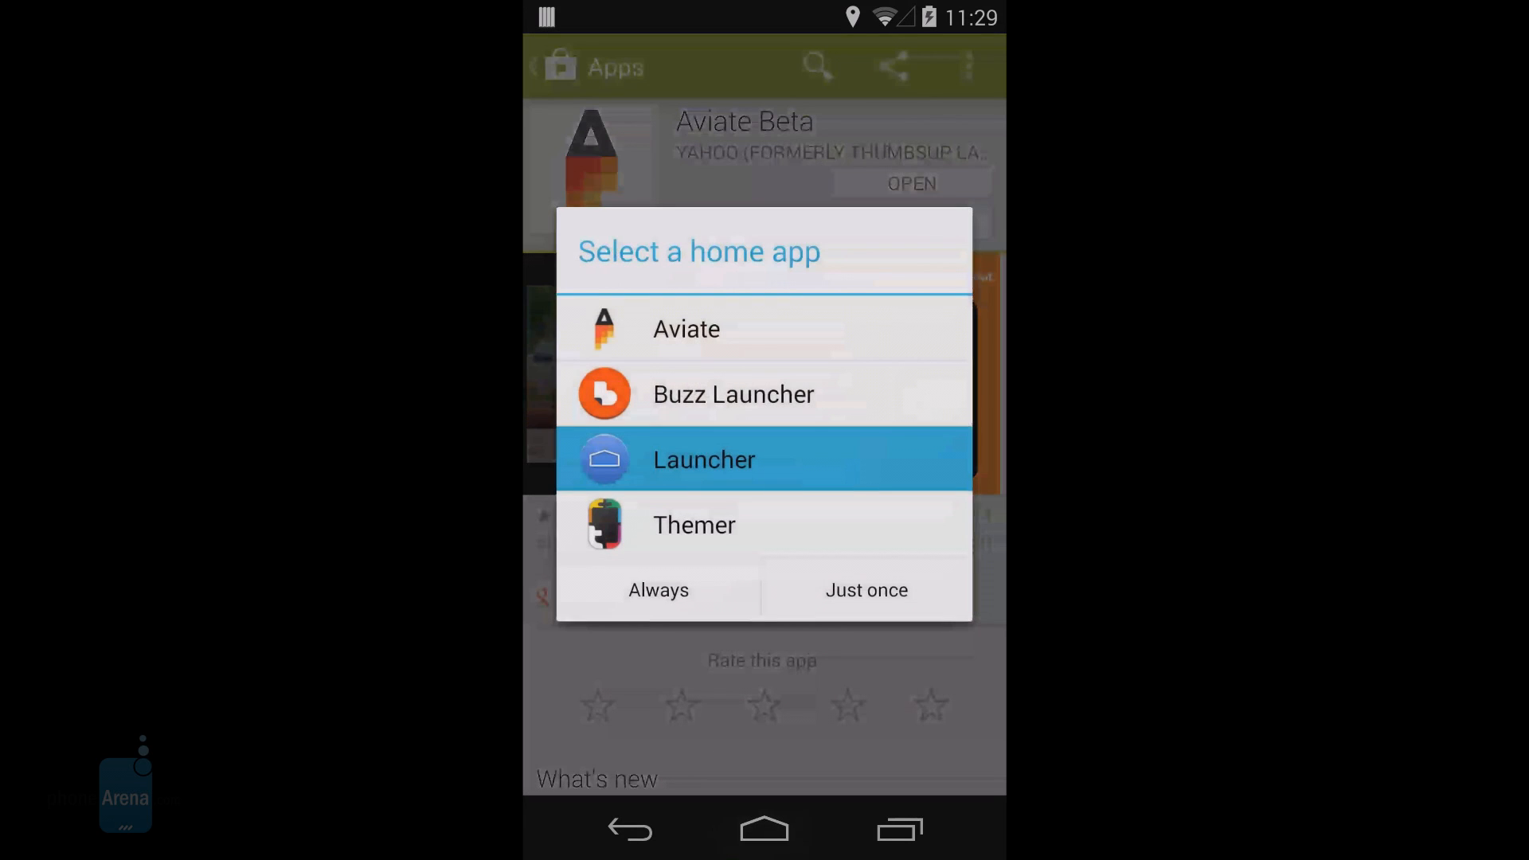
Choose Aviate as the home app in the Select a home app dialog and confirm.
left_click(686, 329)
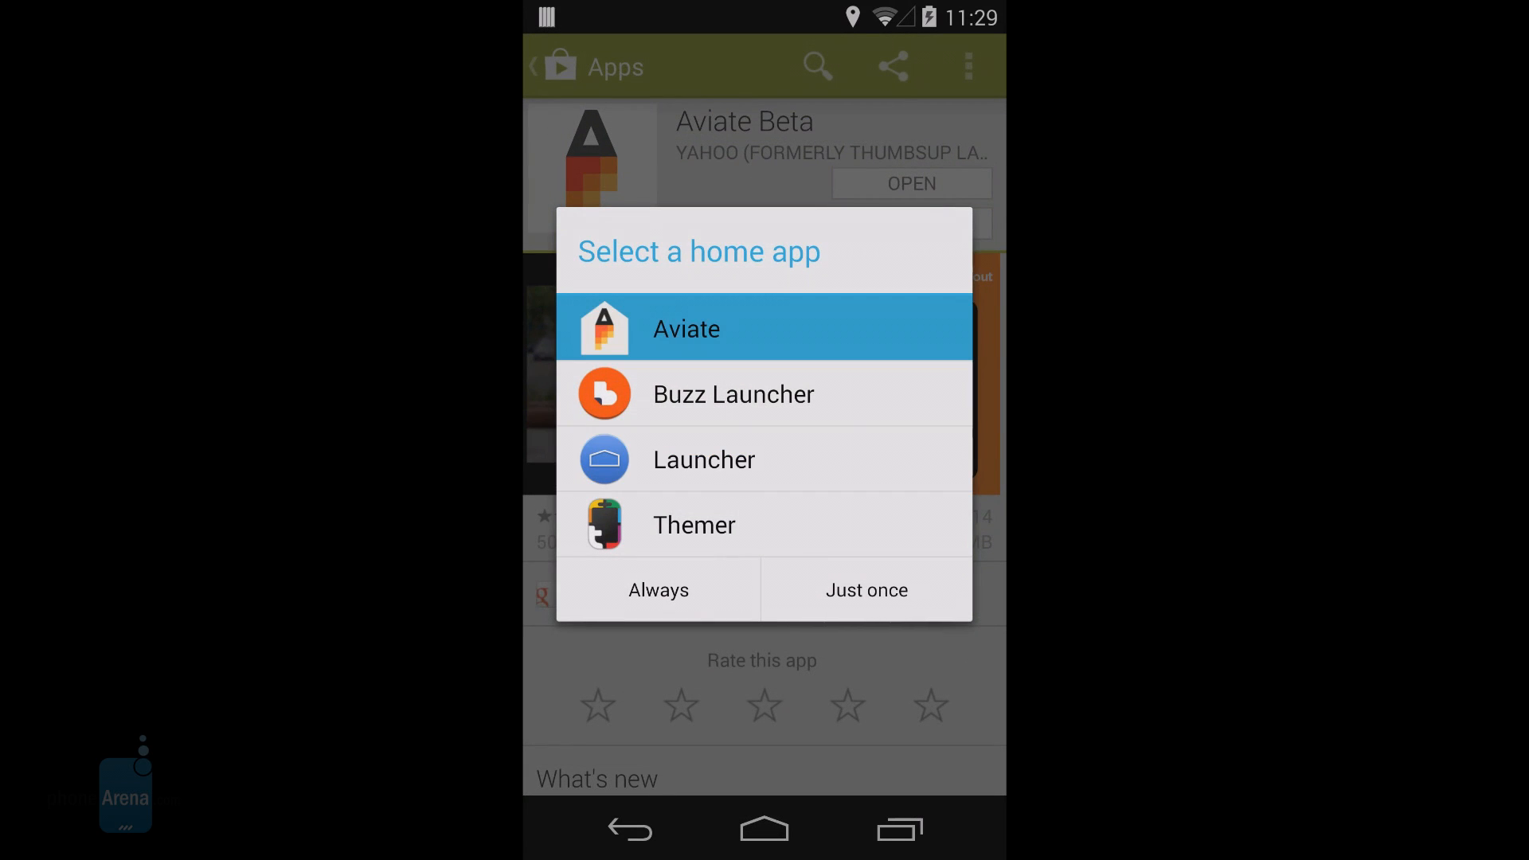
left_click(865, 590)
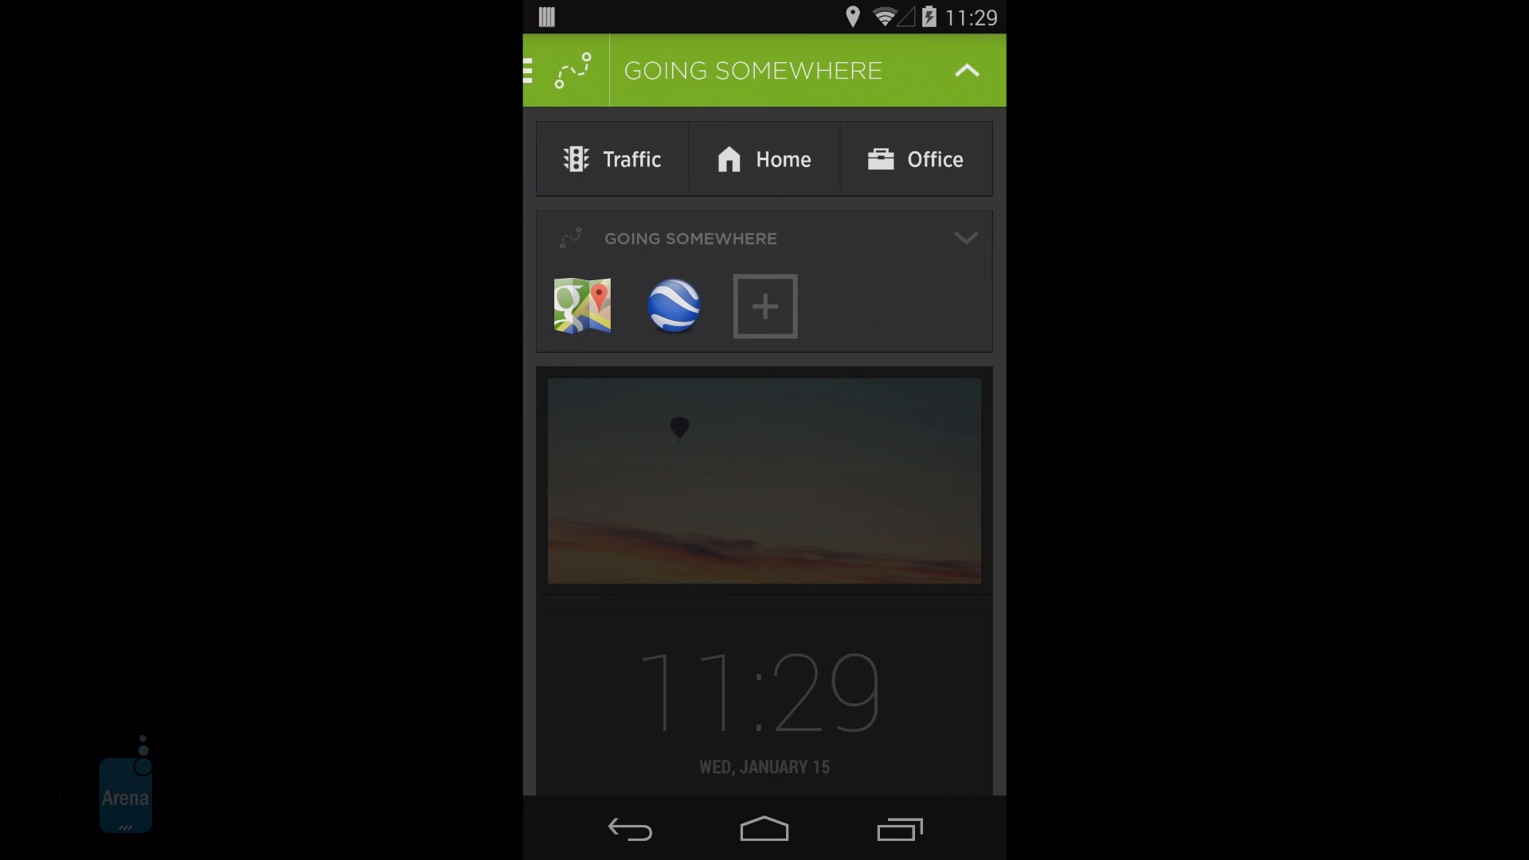
Collapse the Going Somewhere panel and open the Spaces list.
left_click(965, 70)
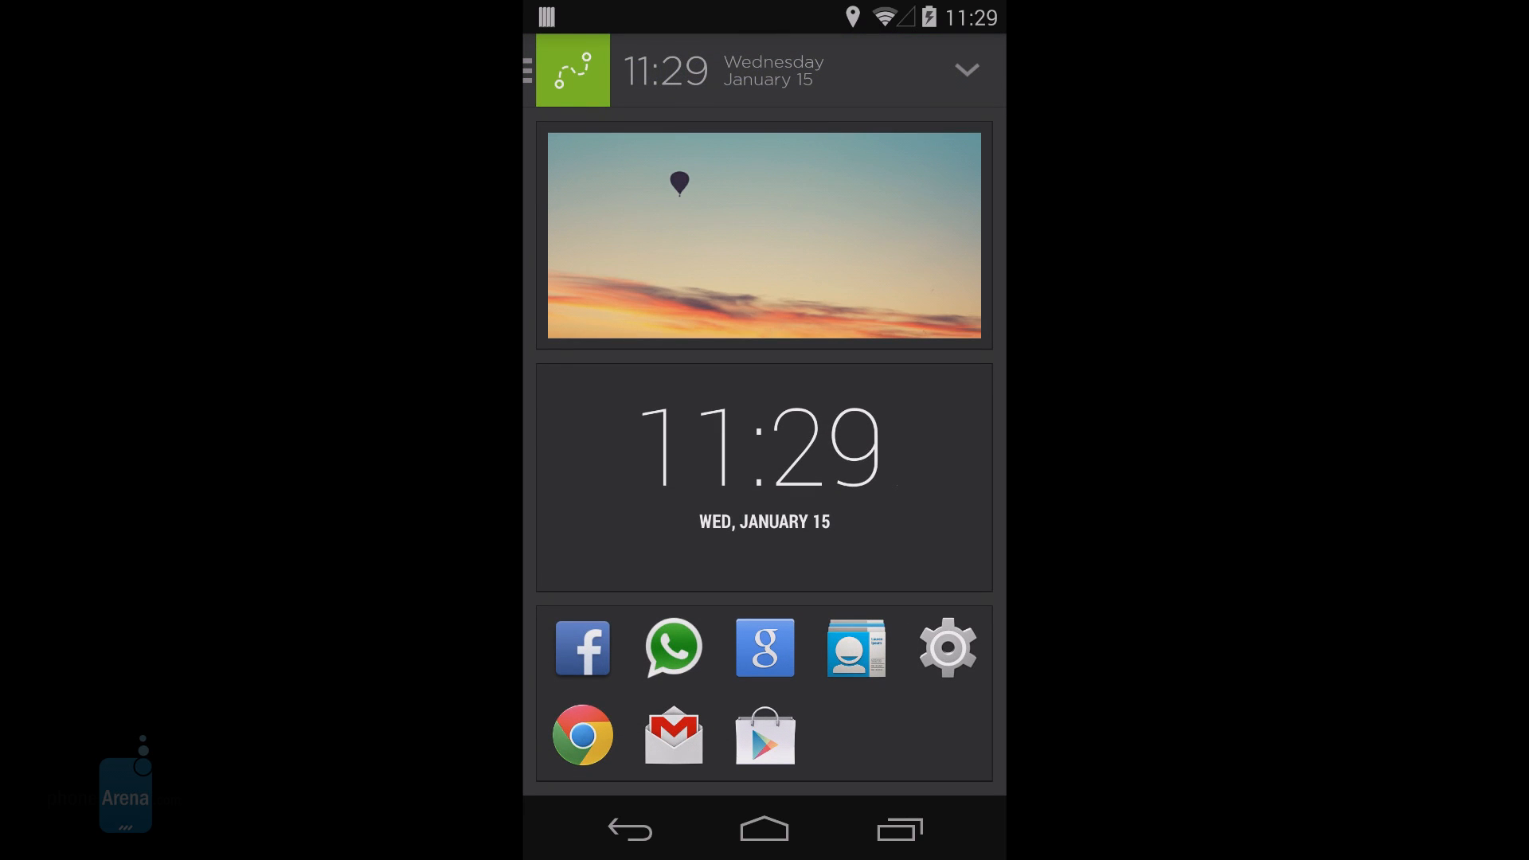
left_click(573, 70)
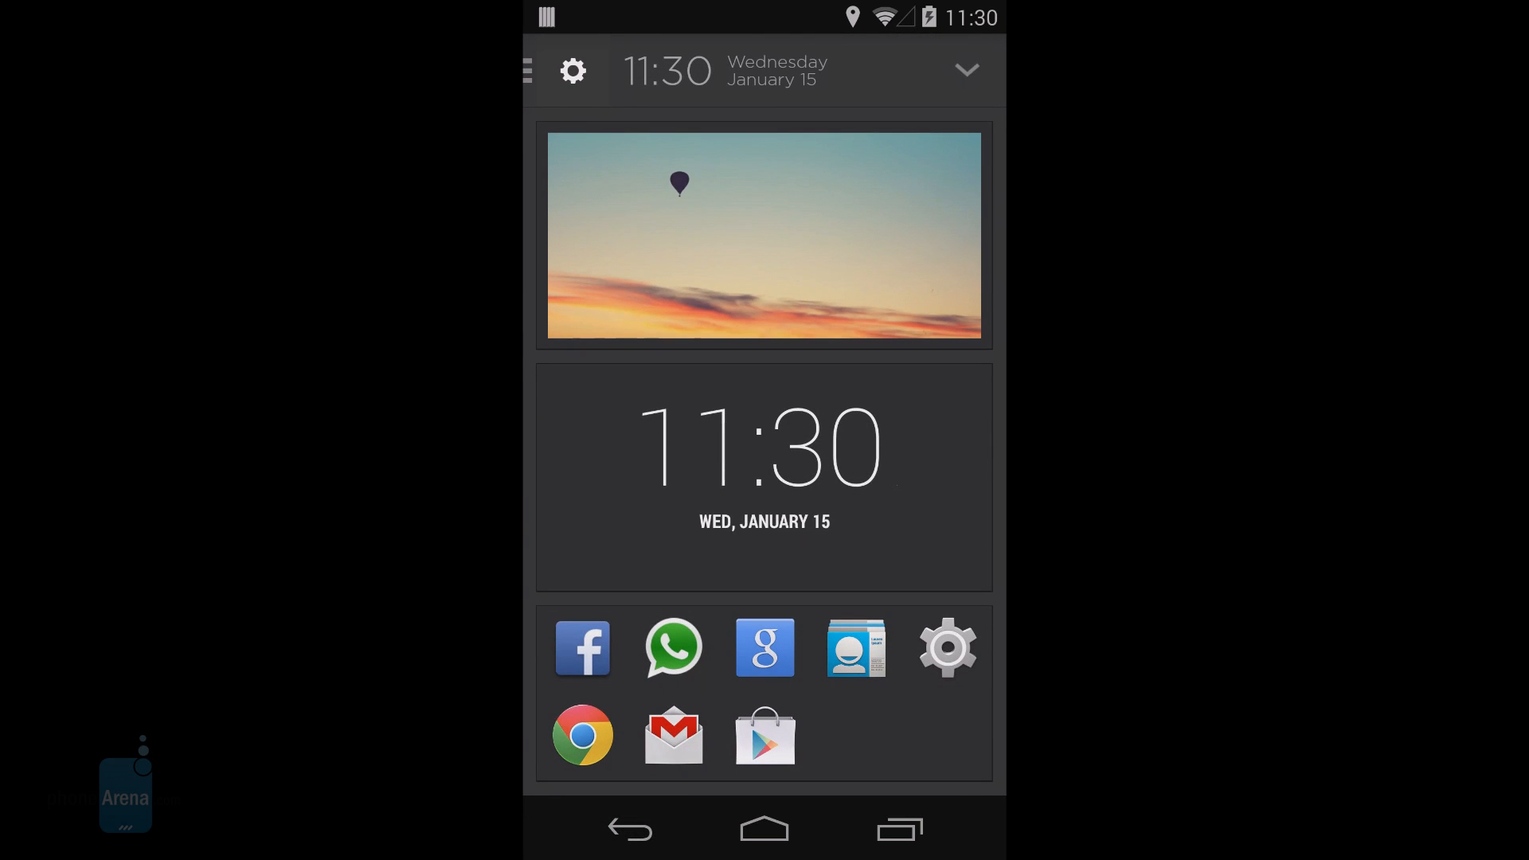
left_click(526, 70)
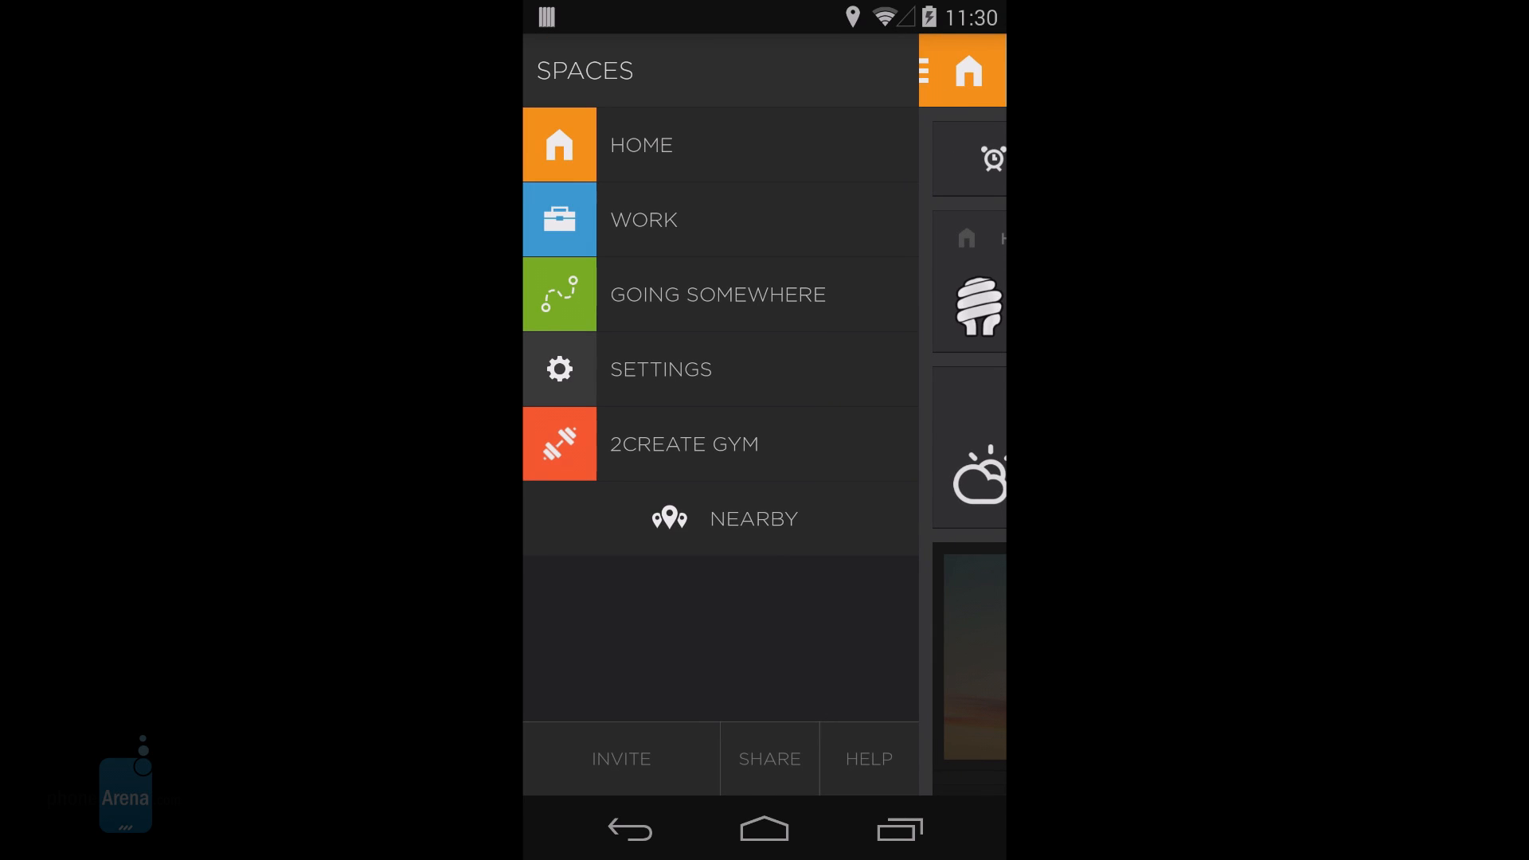
Switch to the Work space, then Going Somewhere, and finally back to Home.
left_click(643, 218)
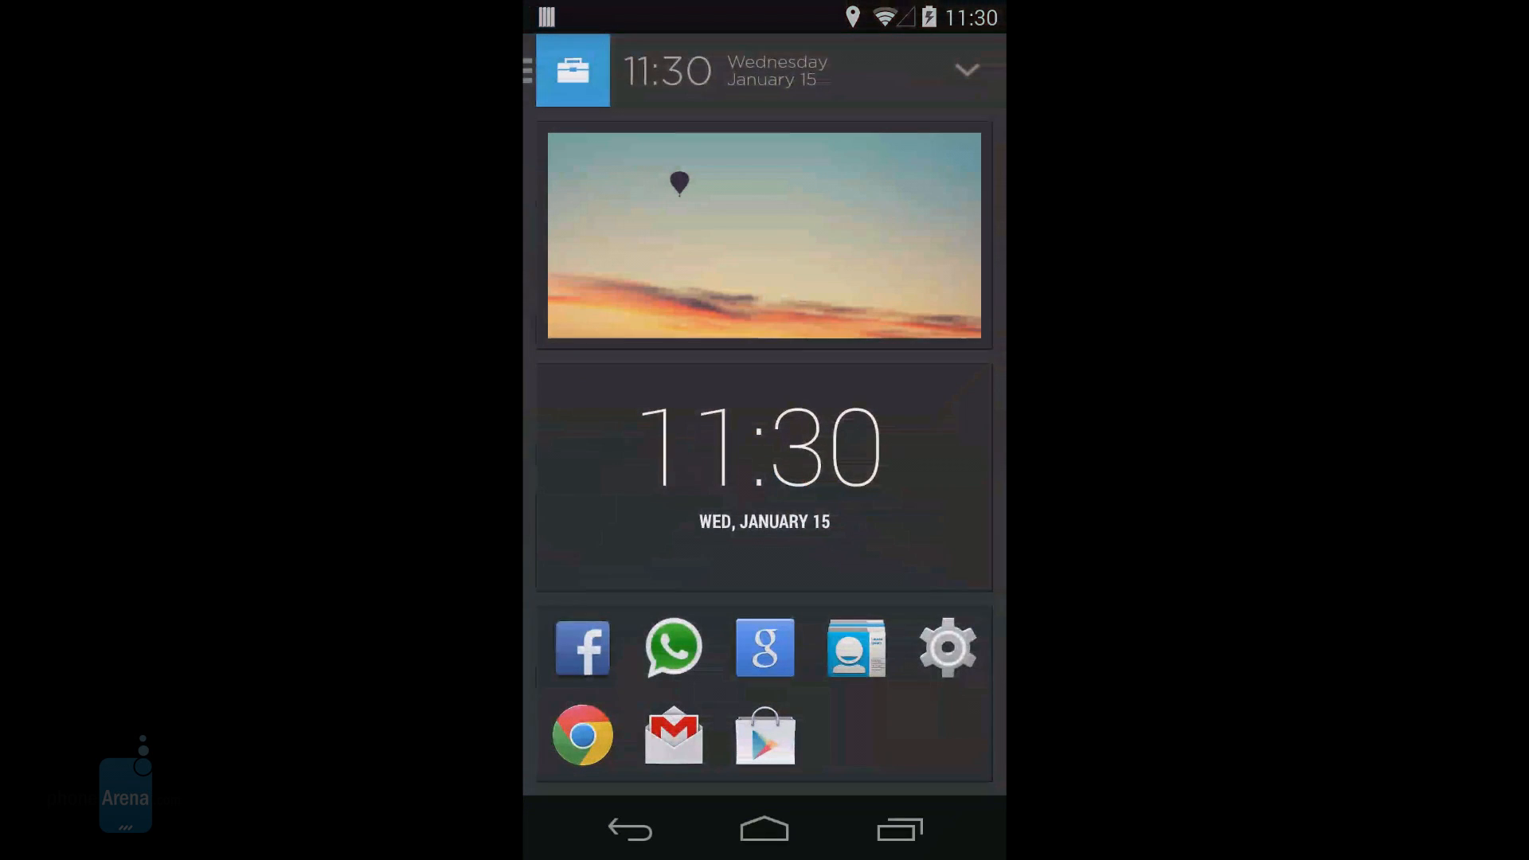
left_click(527, 70)
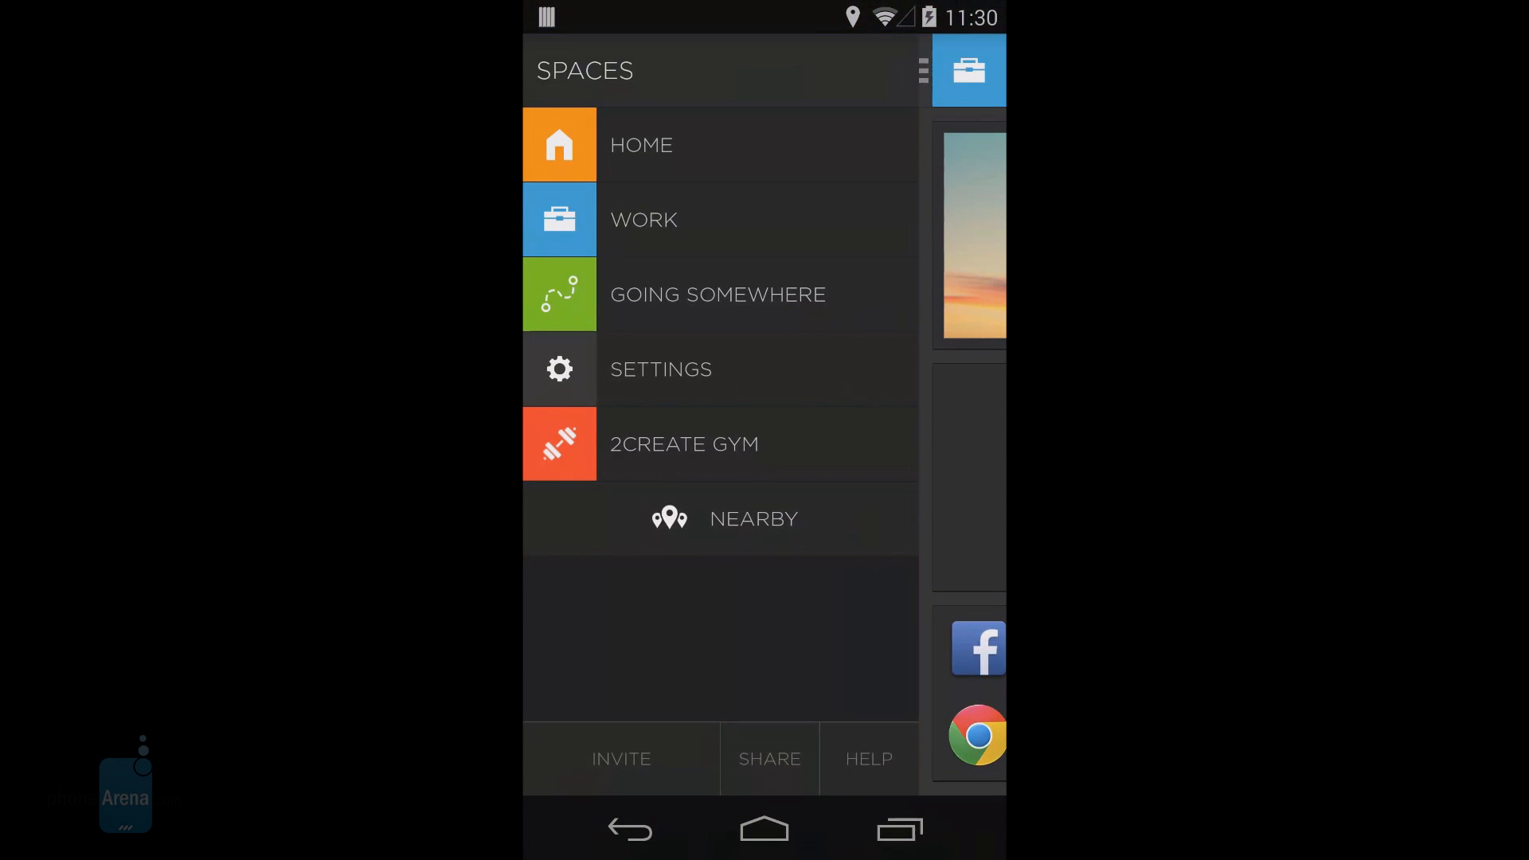
left_click(716, 295)
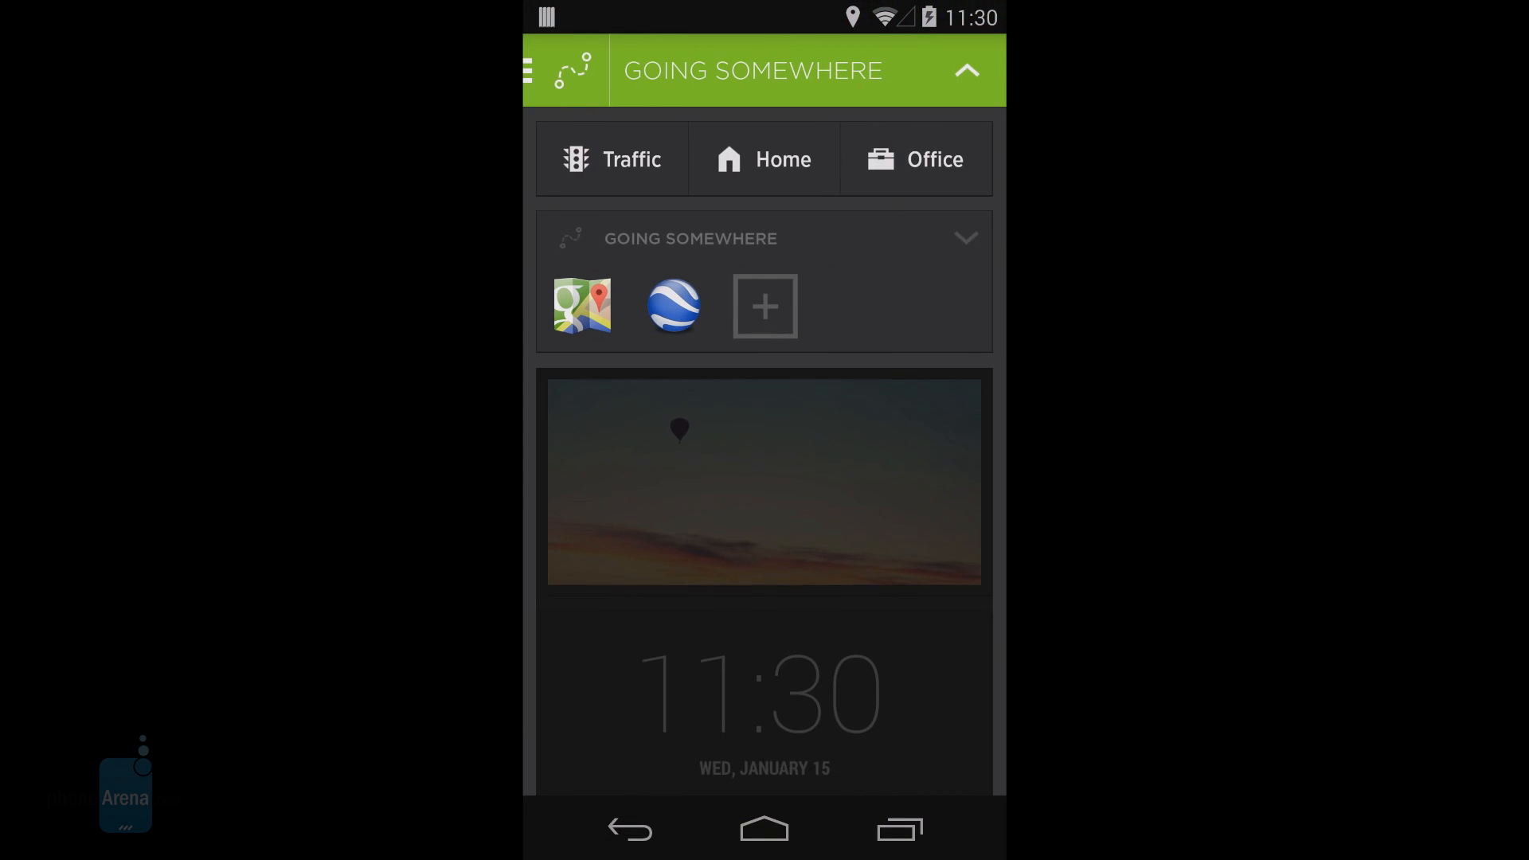
left_click(766, 159)
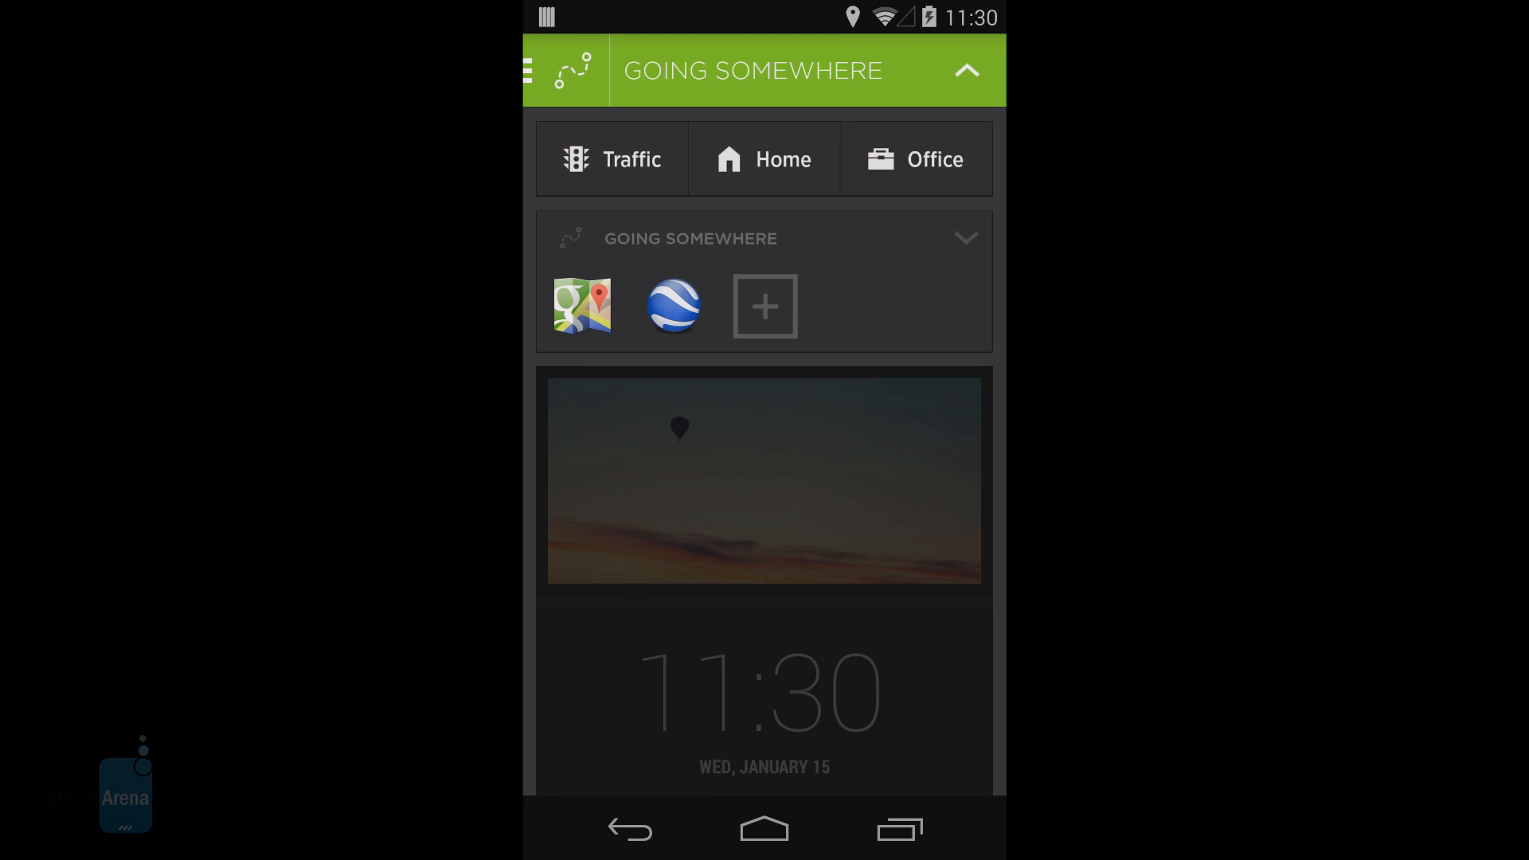
left_click(526, 70)
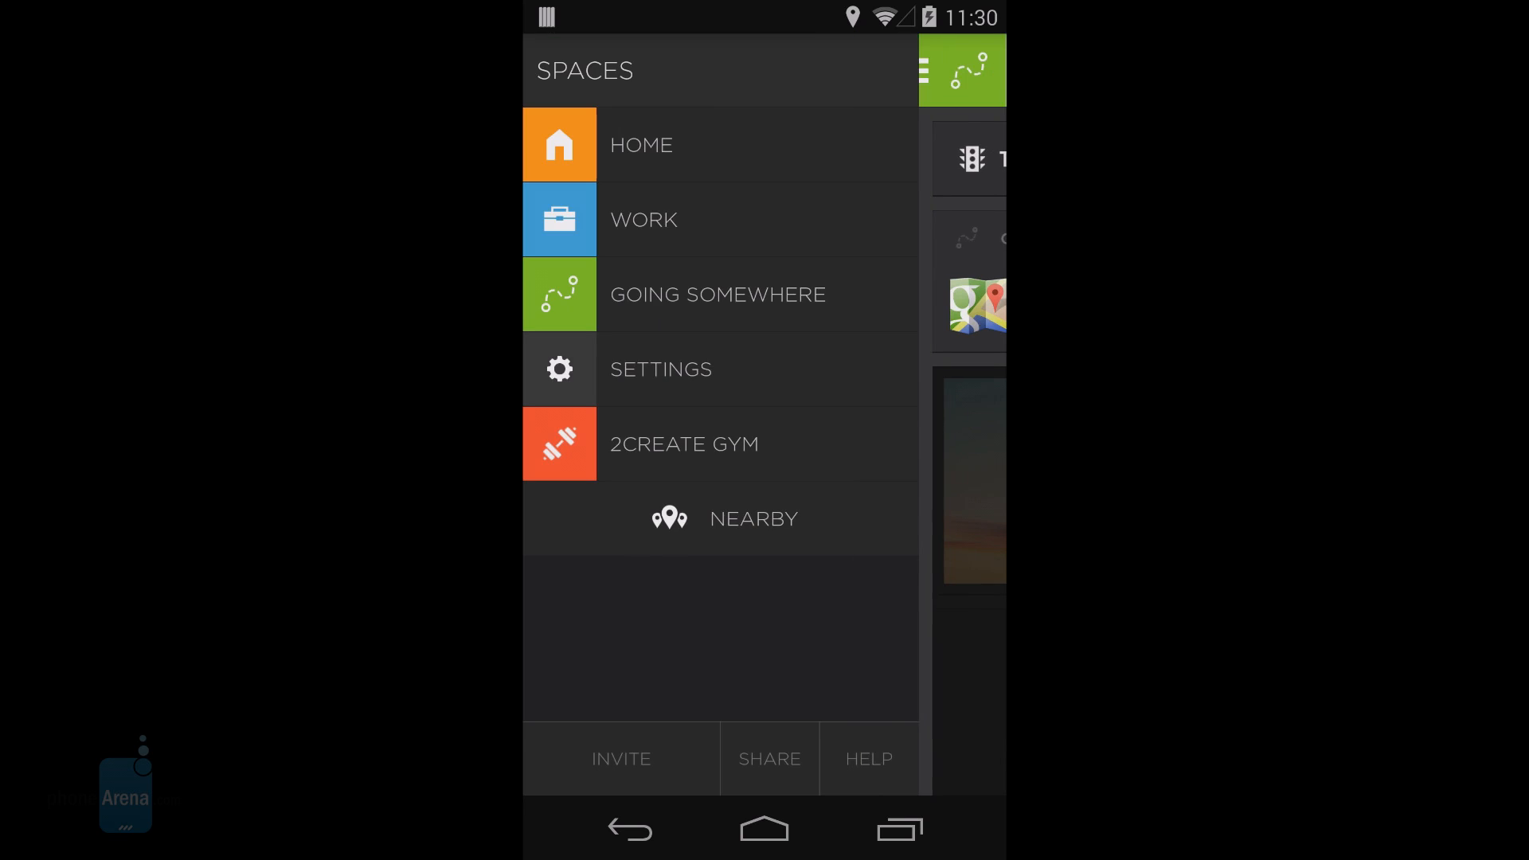
left_click(660, 369)
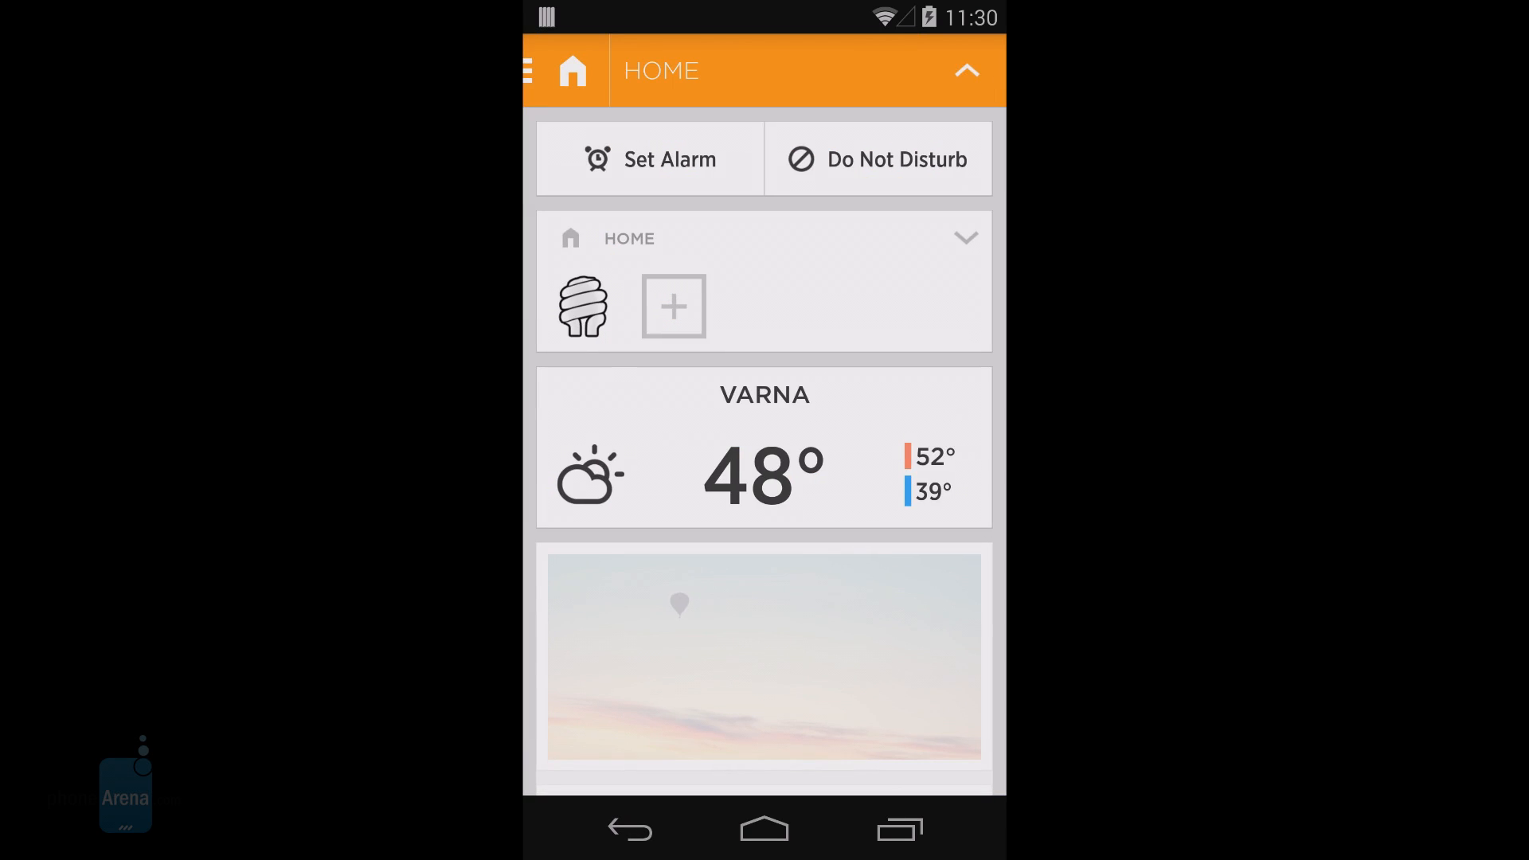
Switch to the 2create GYM space from the Spaces drawer.
left_click(525, 70)
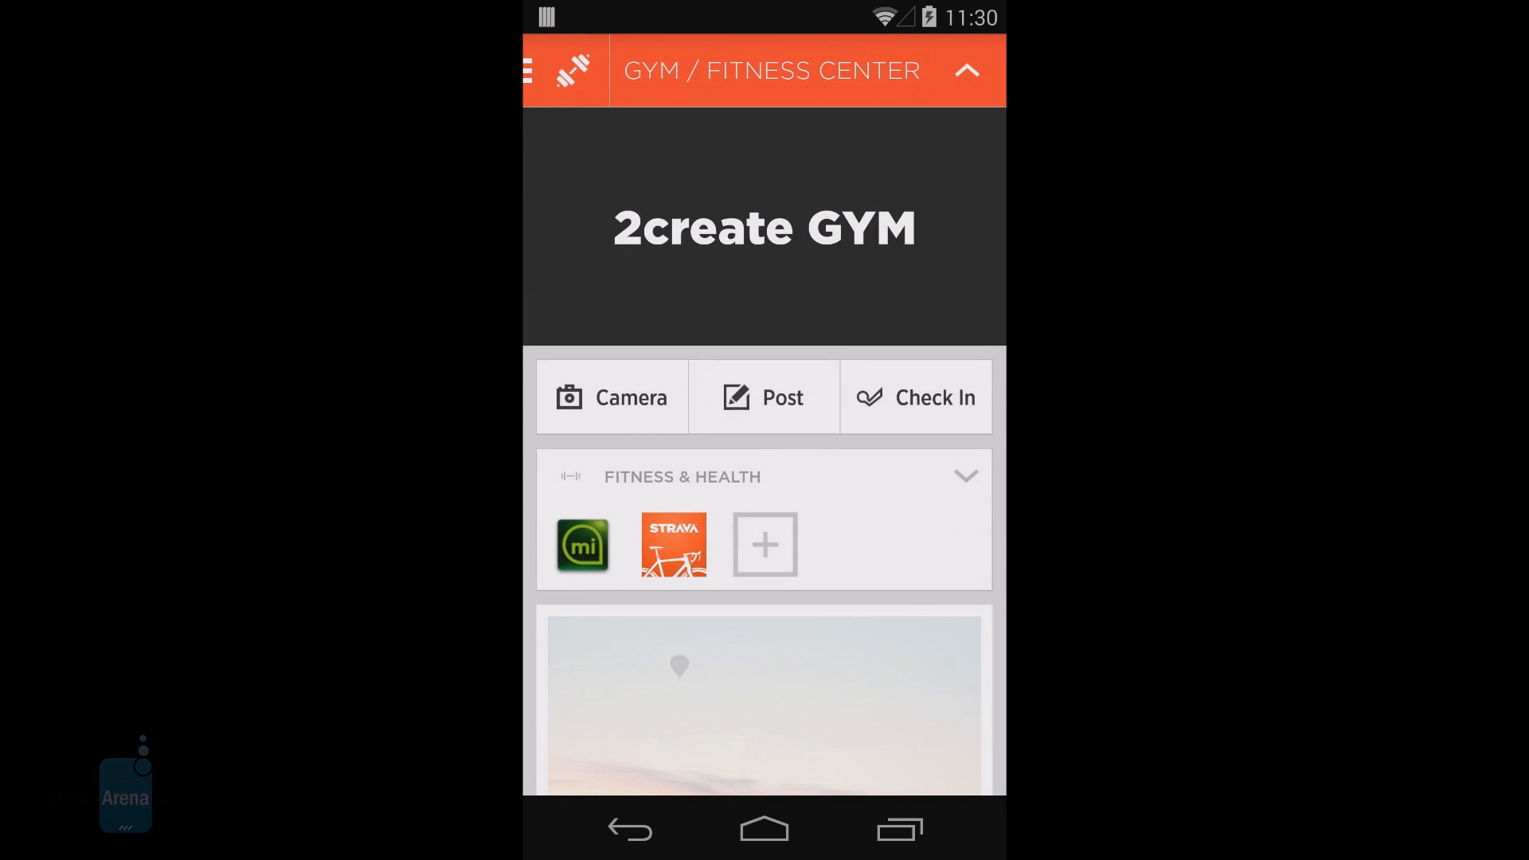
left_click(612, 396)
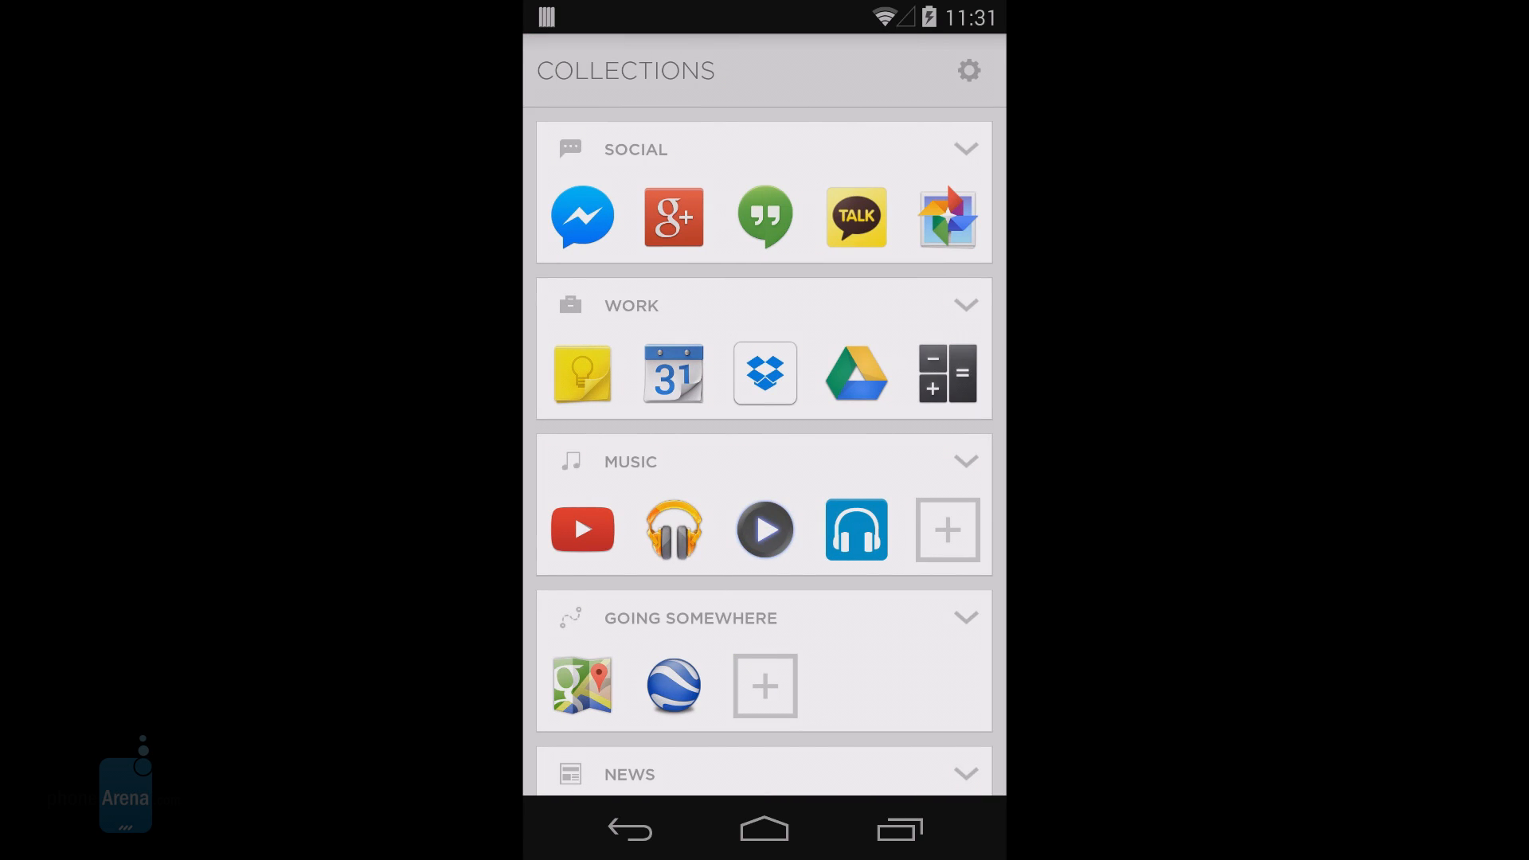
Expand the Social and Work collections, collapse Work, then open and cancel All Collections.
left_click(964, 148)
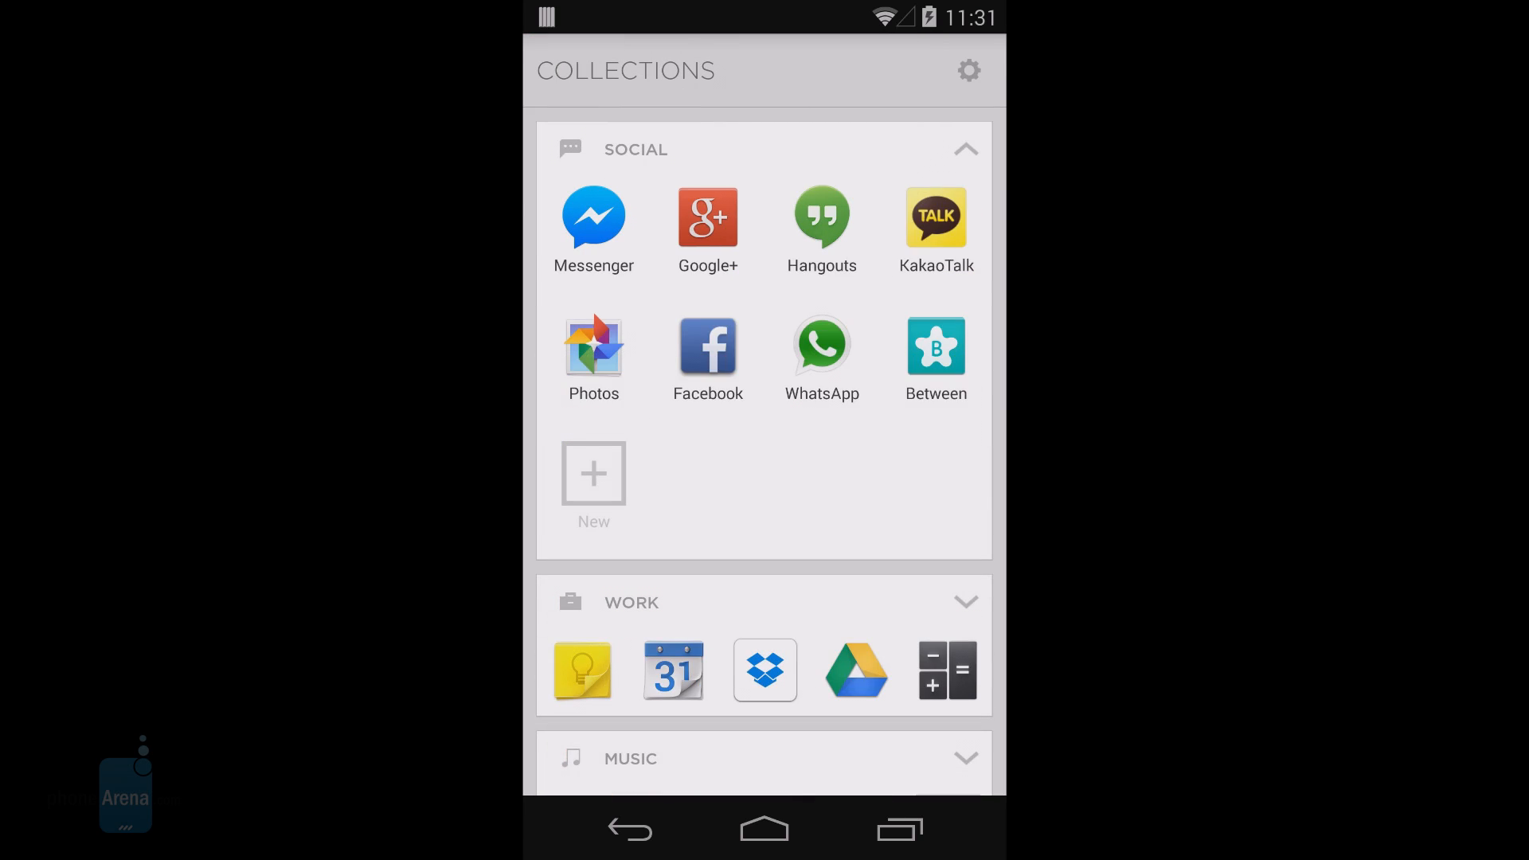
left_click(965, 149)
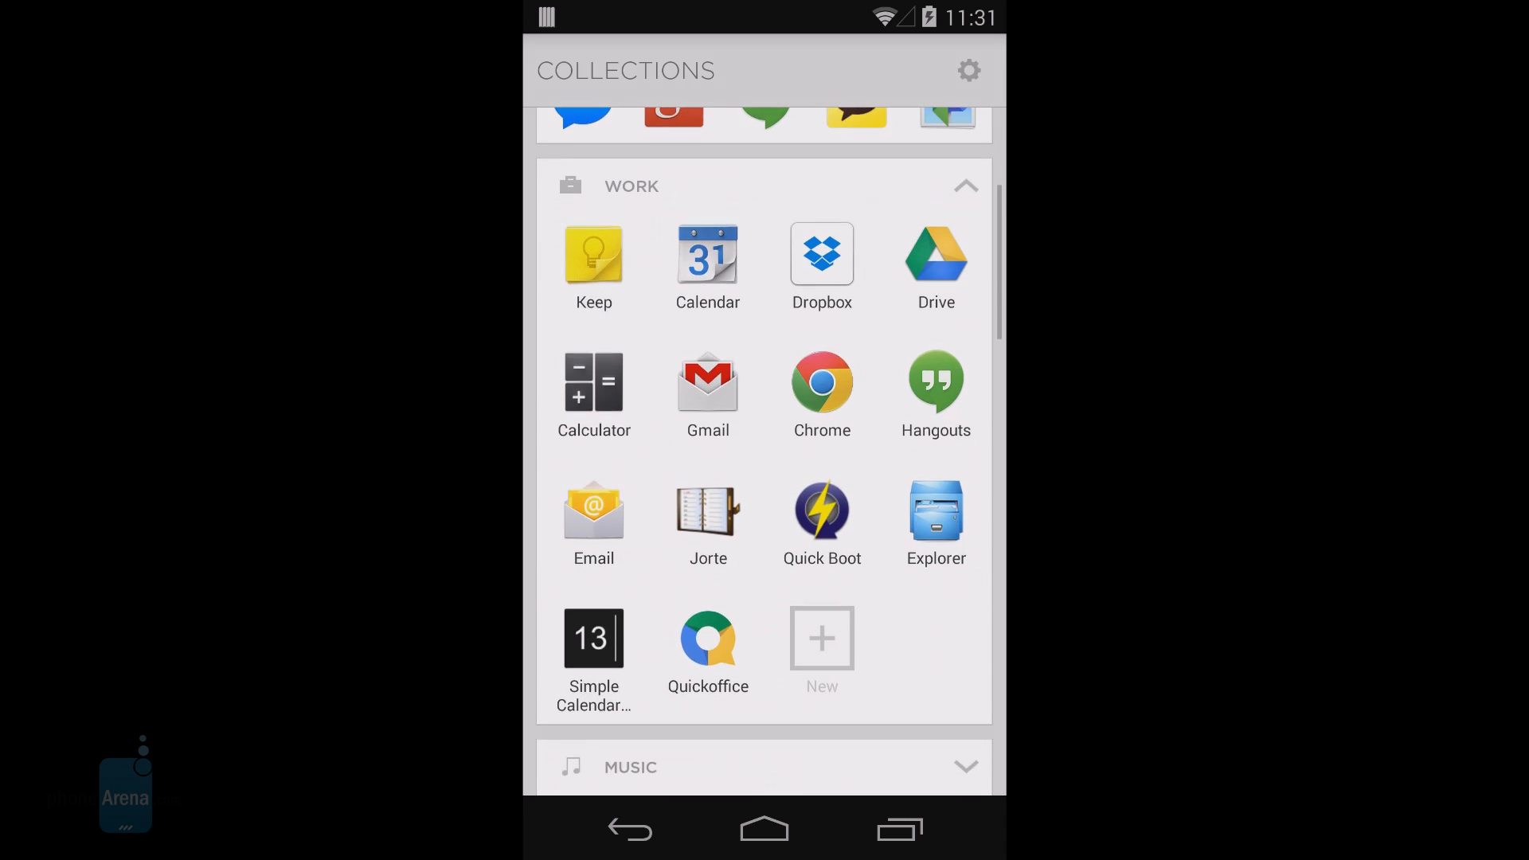
left_click(964, 185)
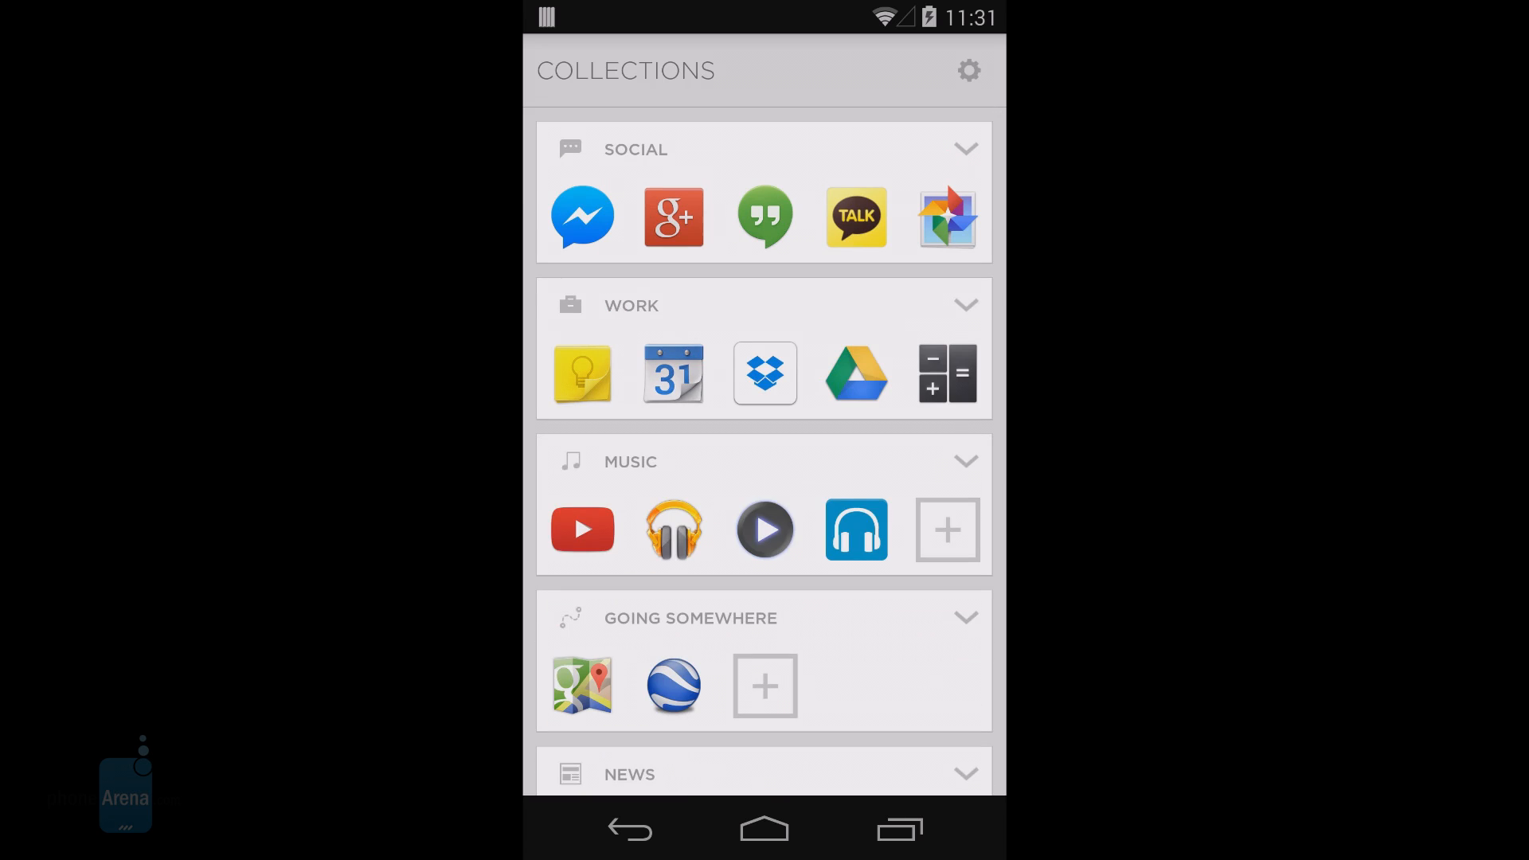
left_click(968, 70)
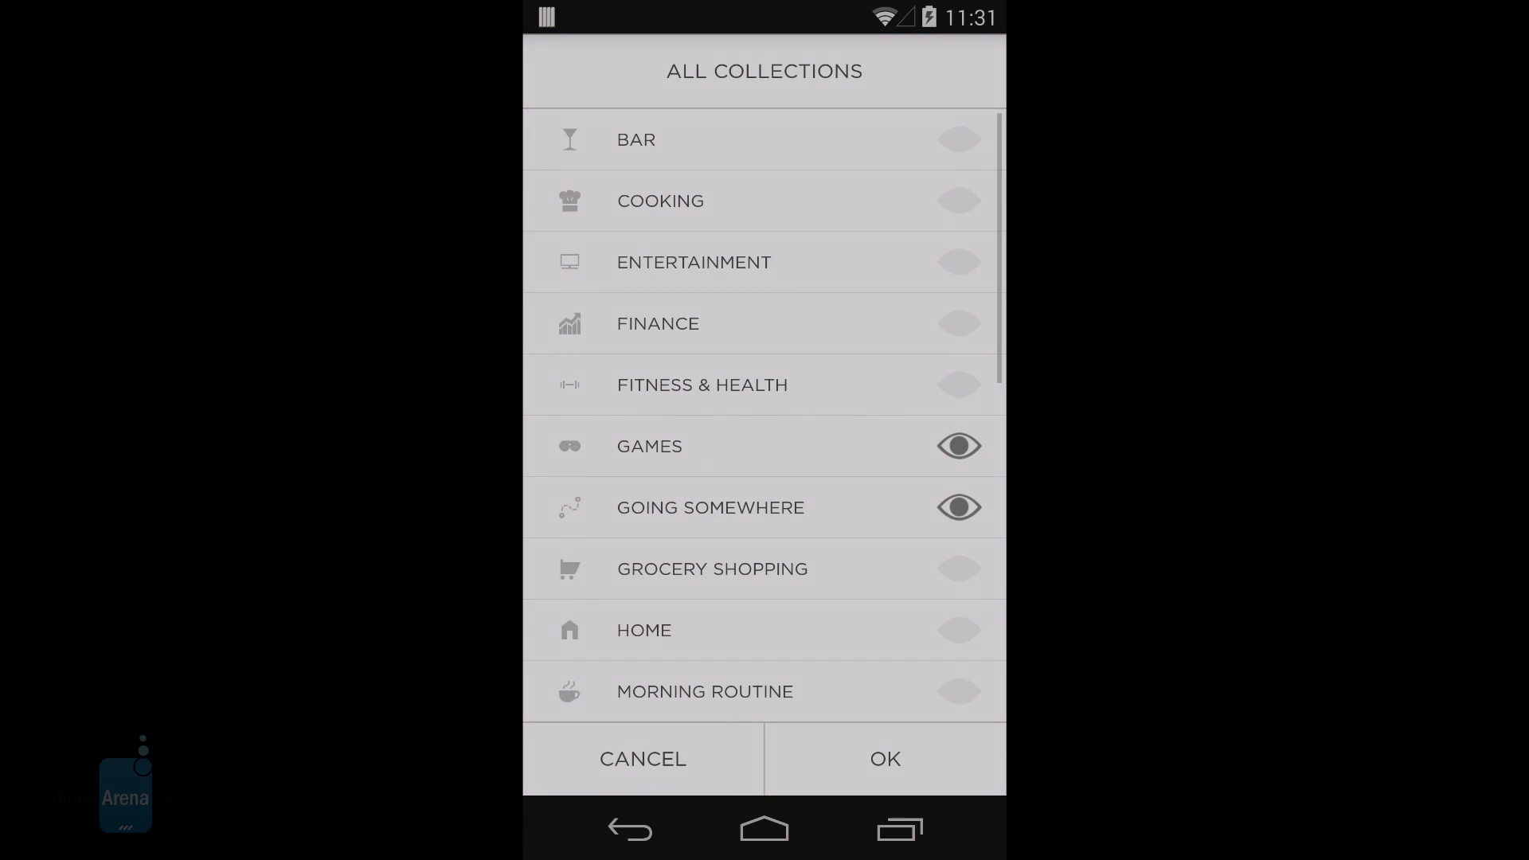
left_click(959, 201)
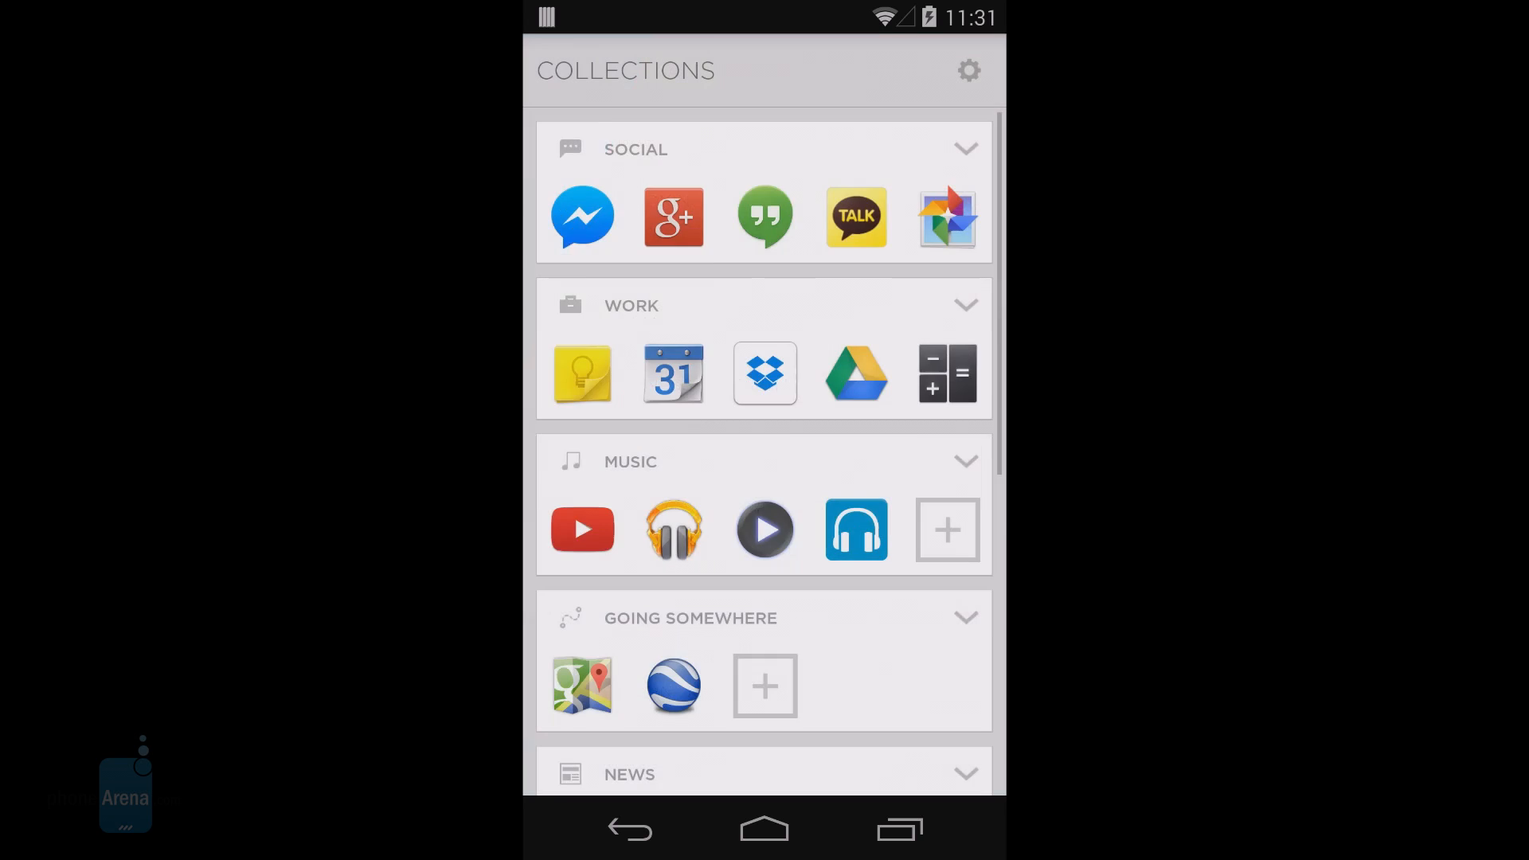
Expand the Music collection to show YouTube, Play Music, Poweramp and Shuttle.
scroll("down", 3)
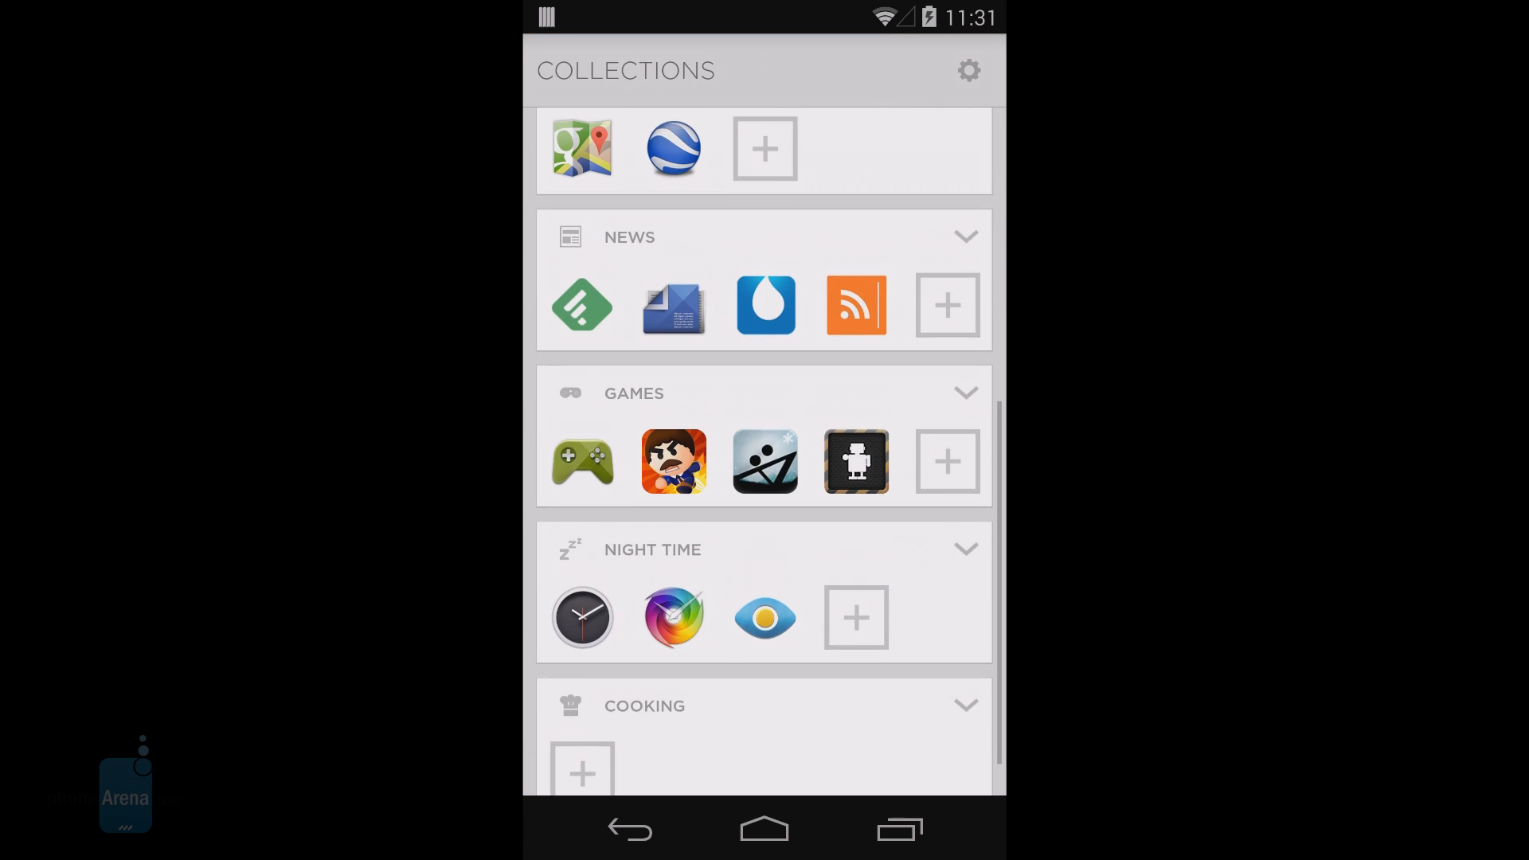
scroll("down", 3)
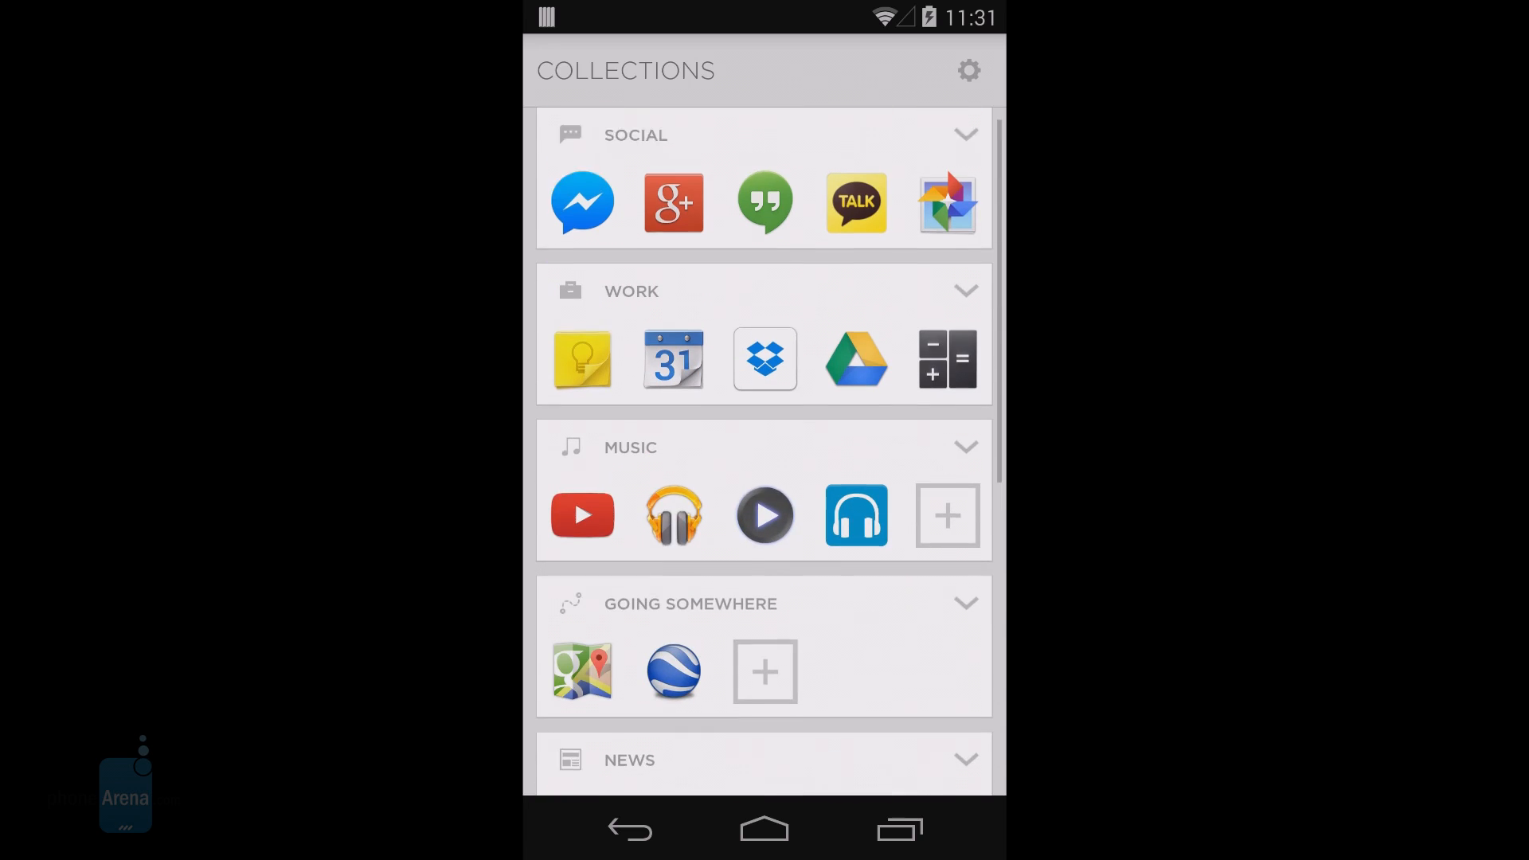
left_click(964, 447)
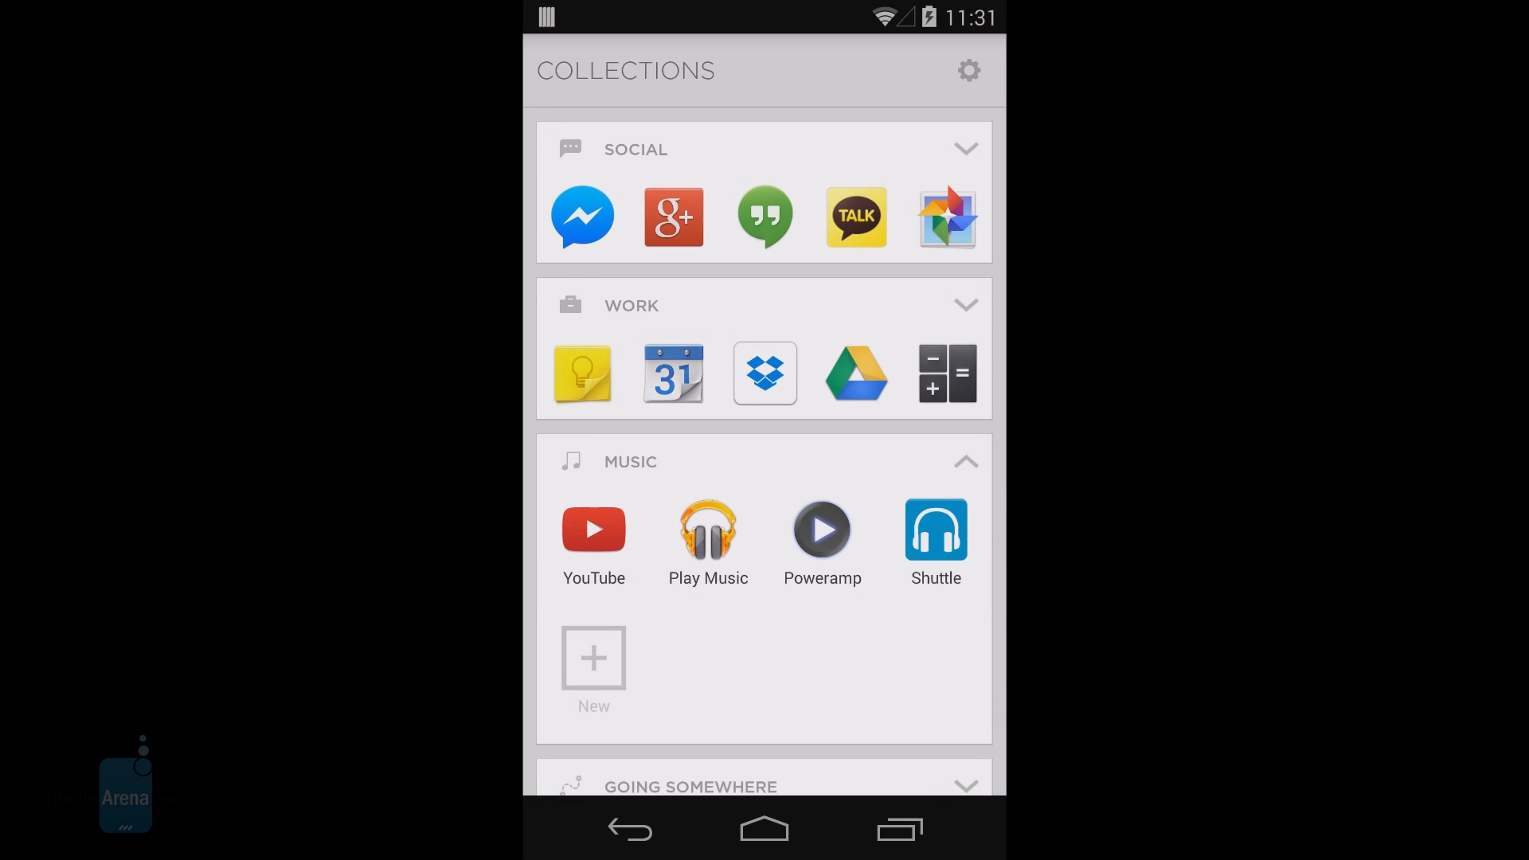
left_click(968, 70)
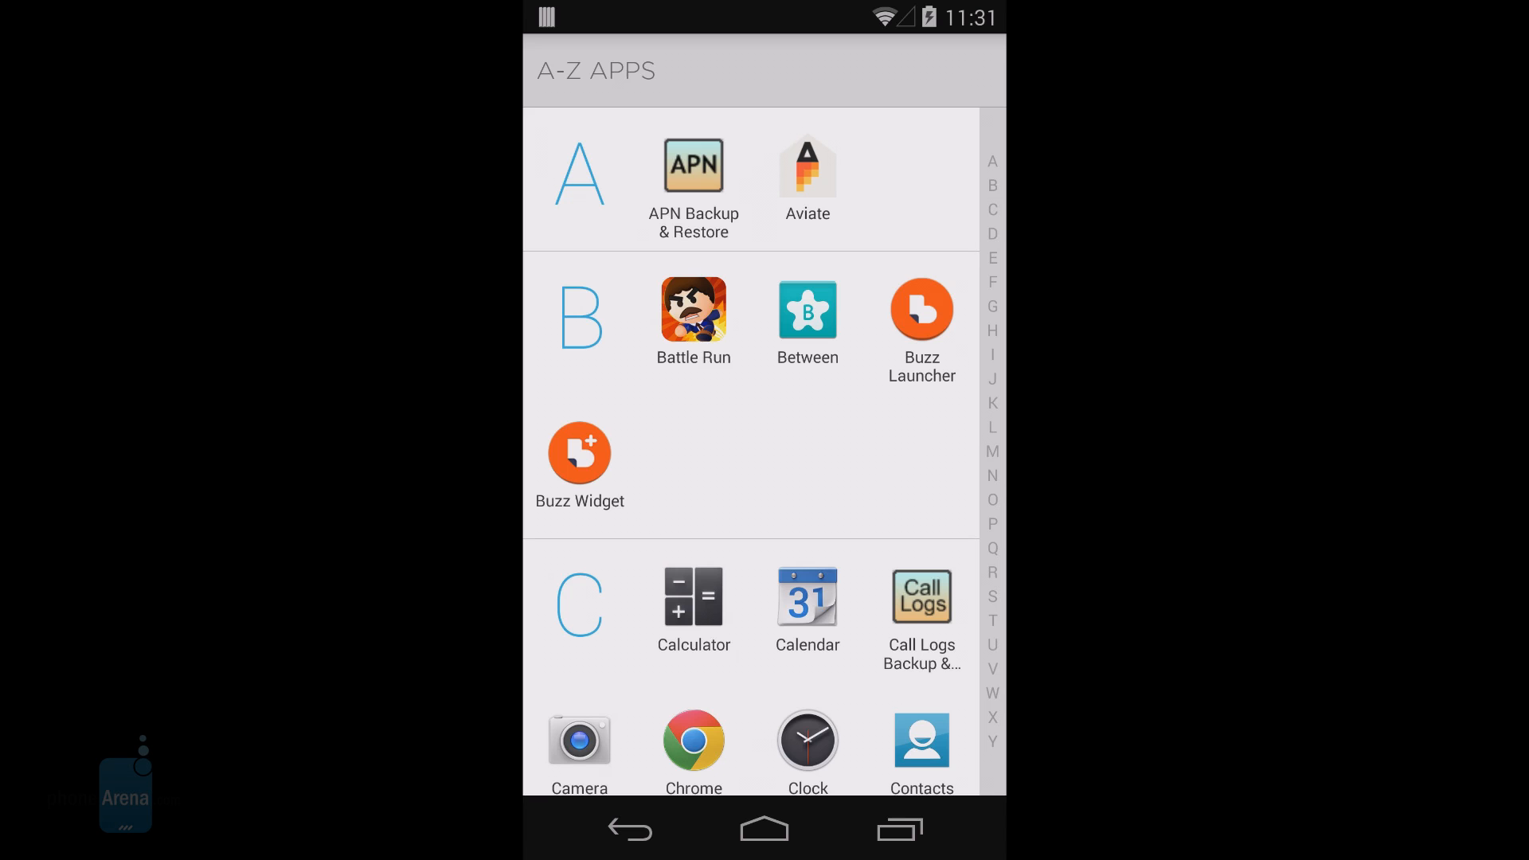
Scroll down through the alphabetical A-Z apps list.
scroll("down", 3)
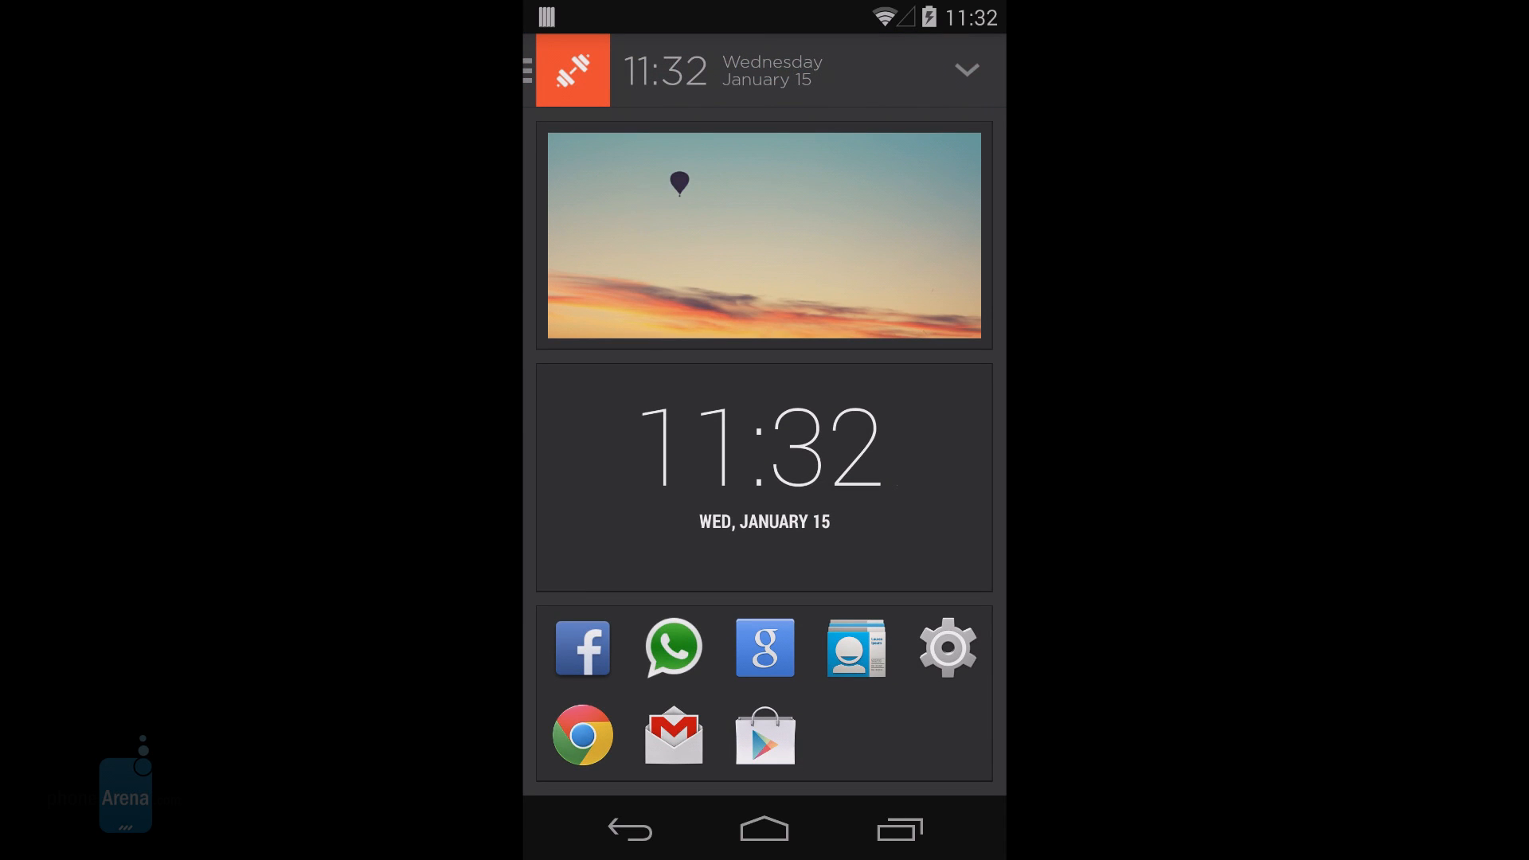
left_click(764, 234)
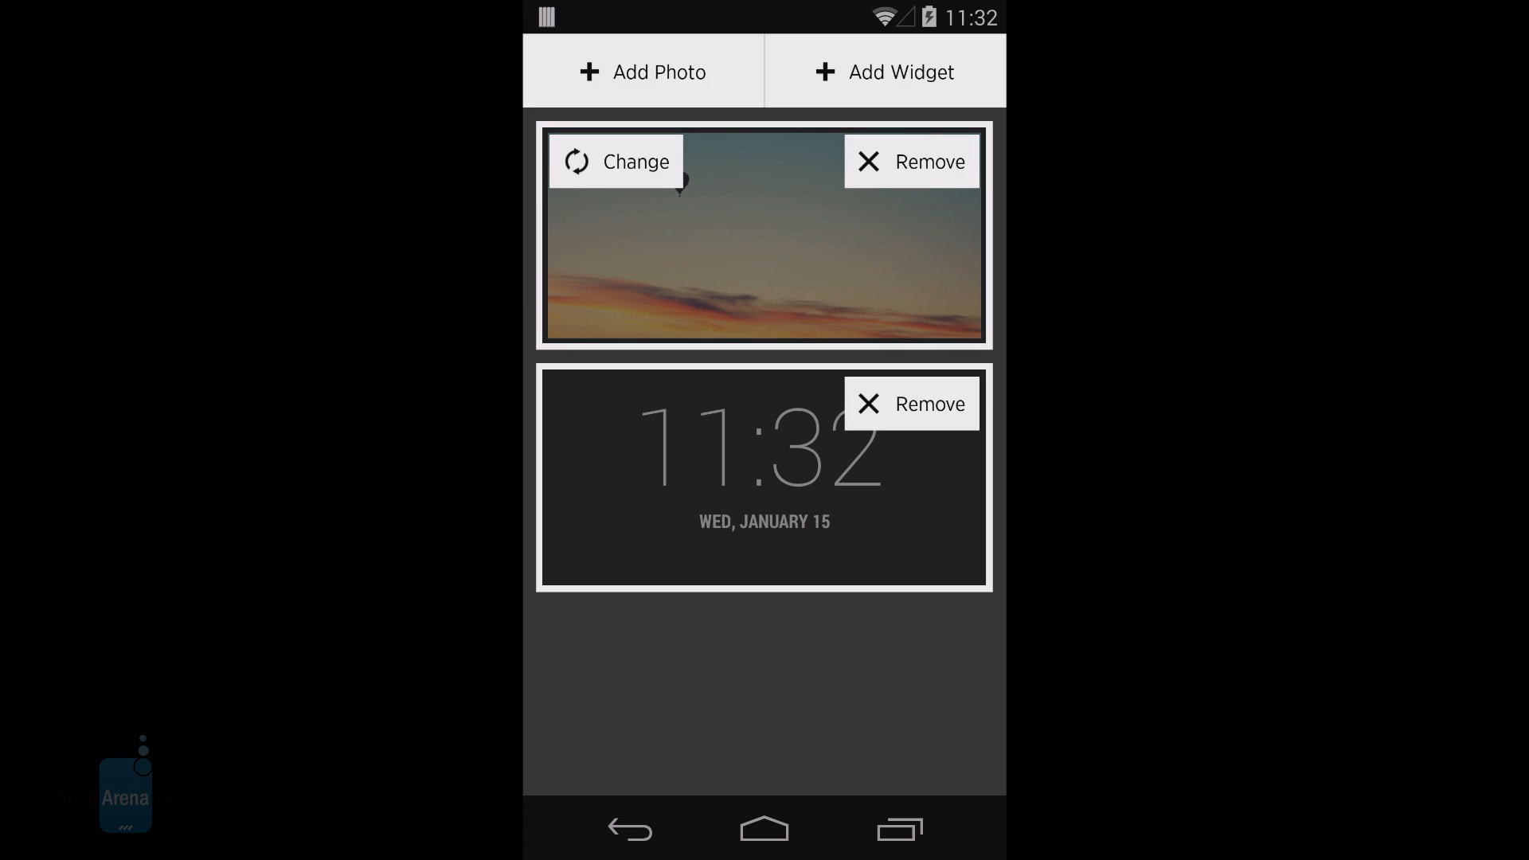
left_click(882, 71)
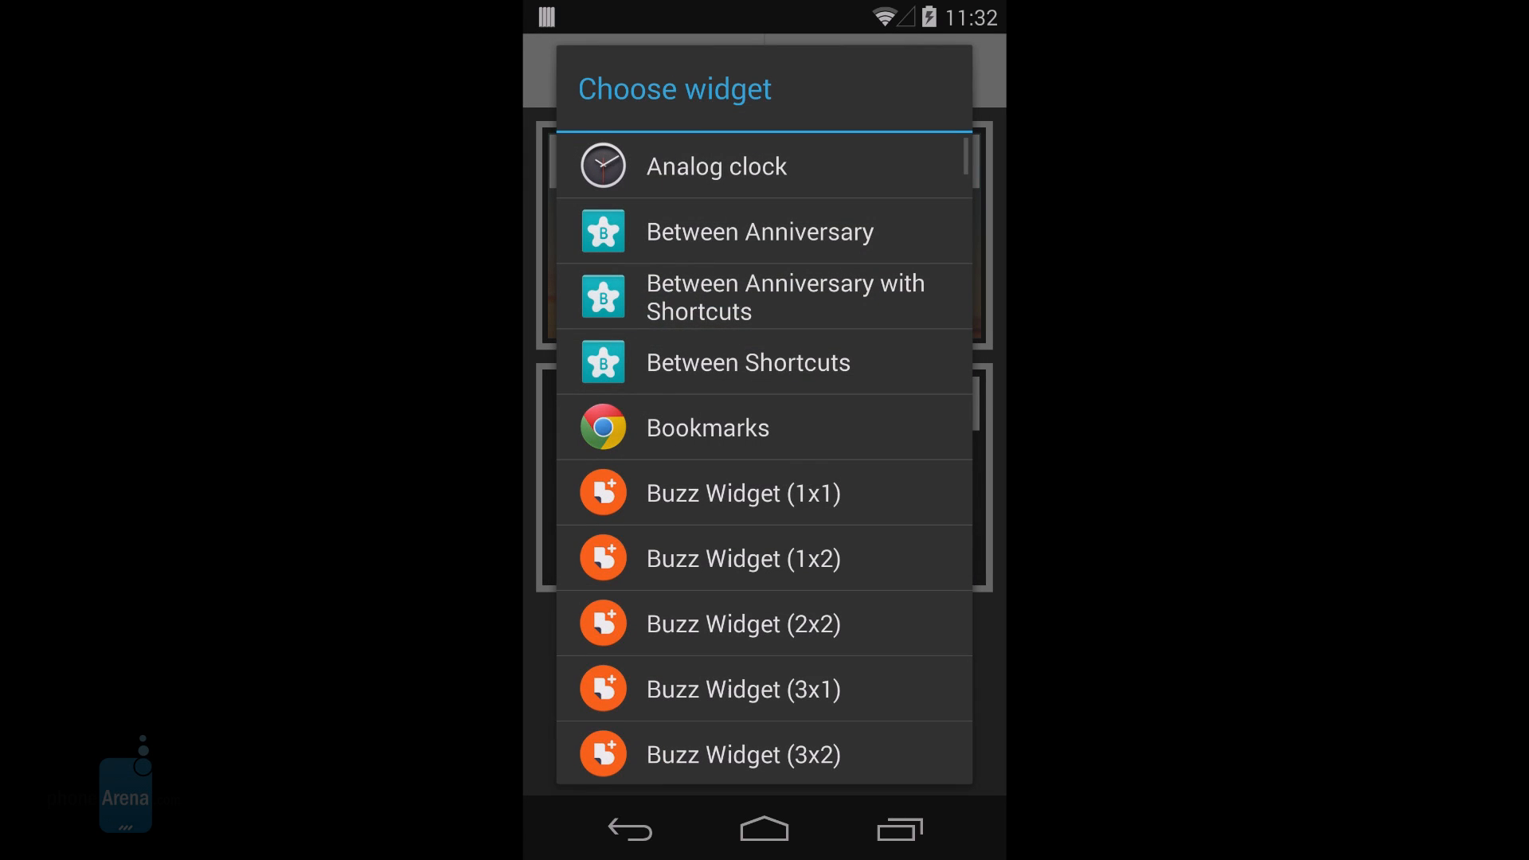
scroll("down", 3)
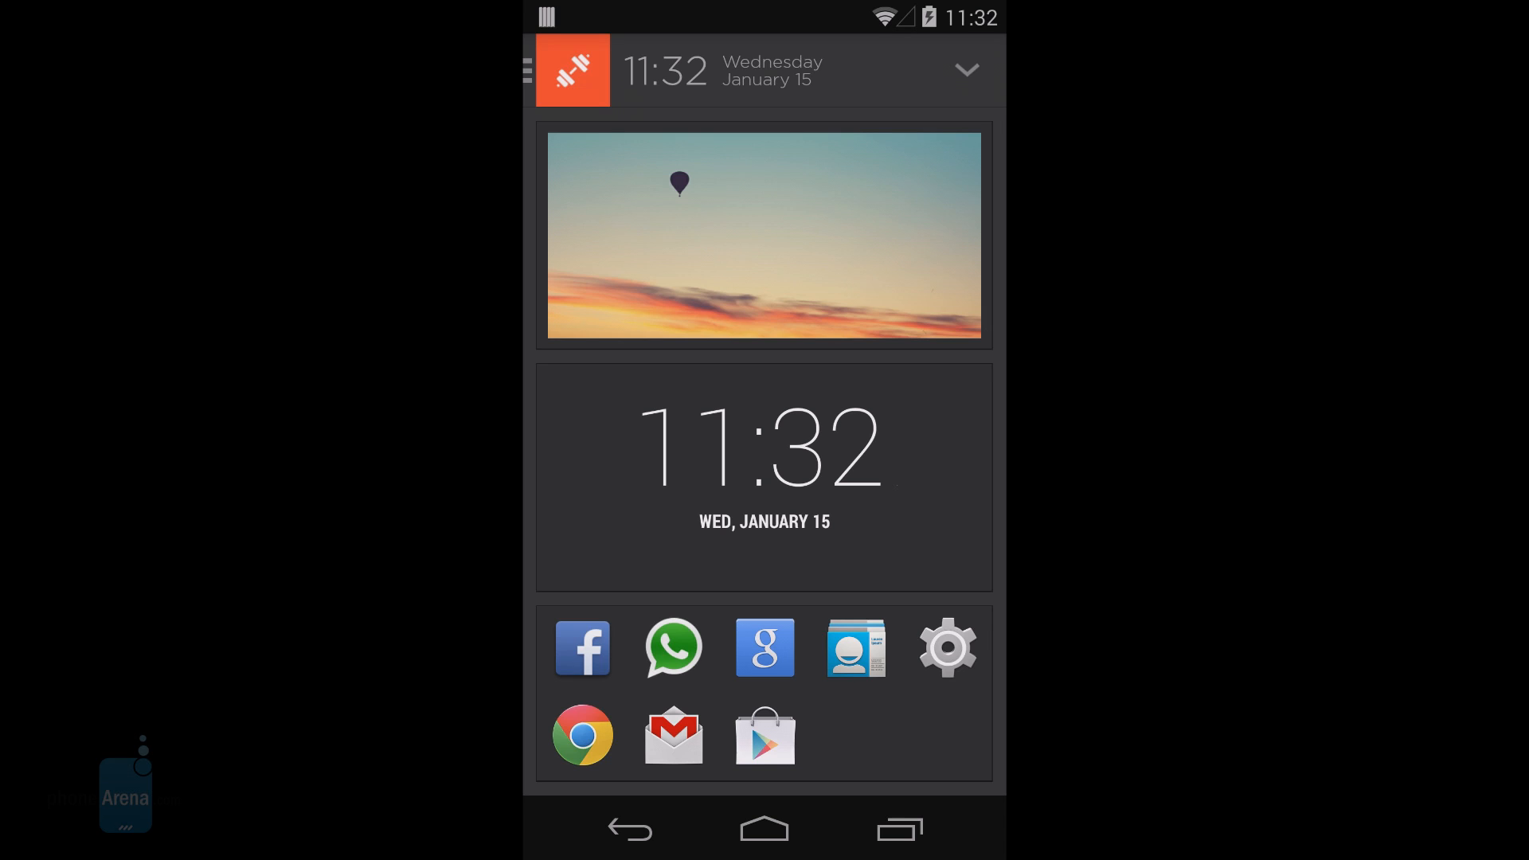
left_click(763, 455)
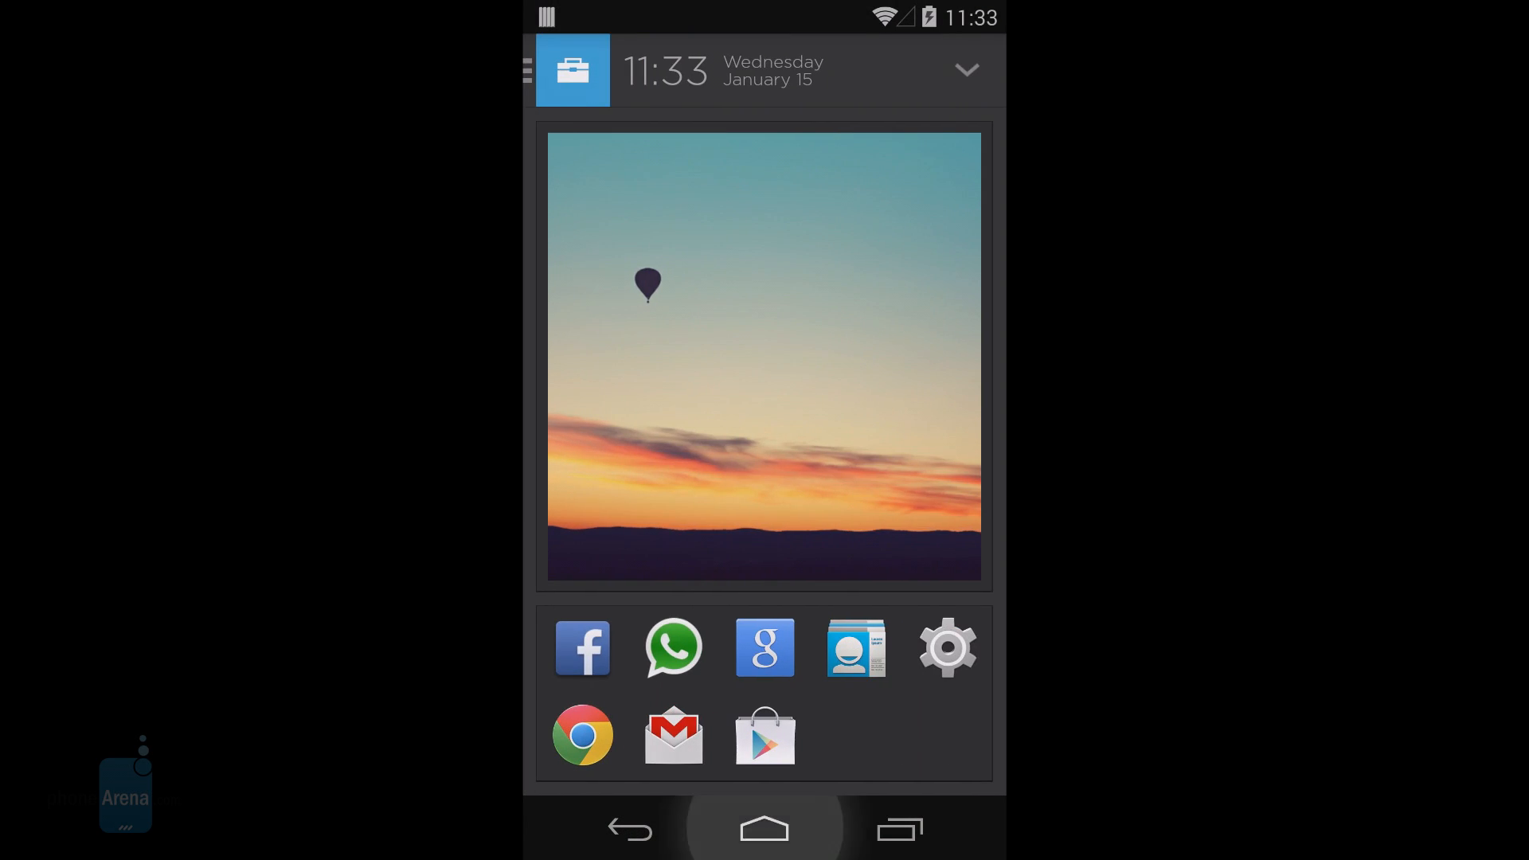
left_click(763, 828)
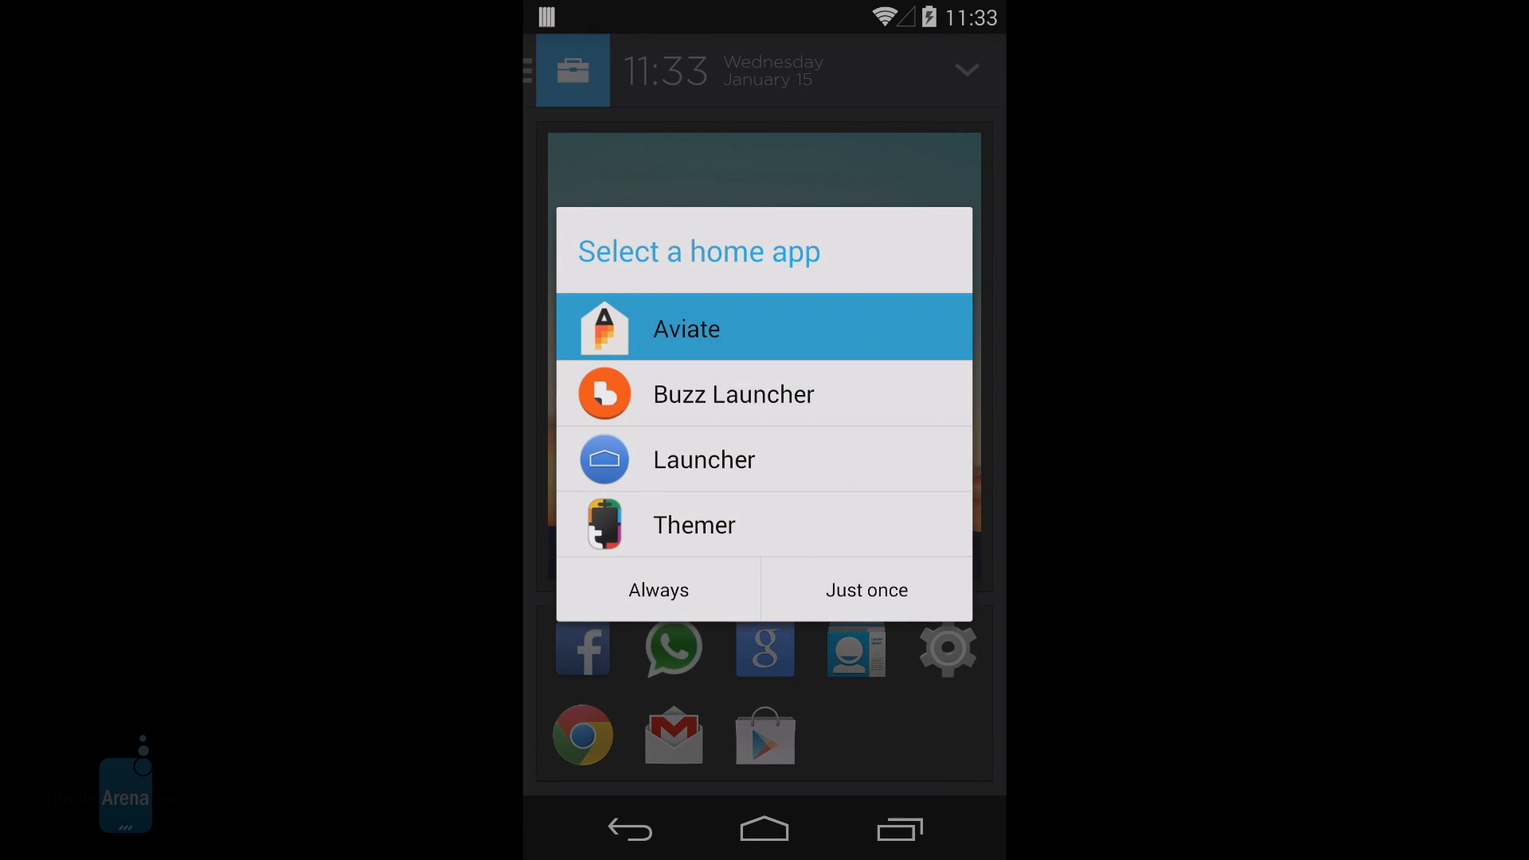
left_click(865, 589)
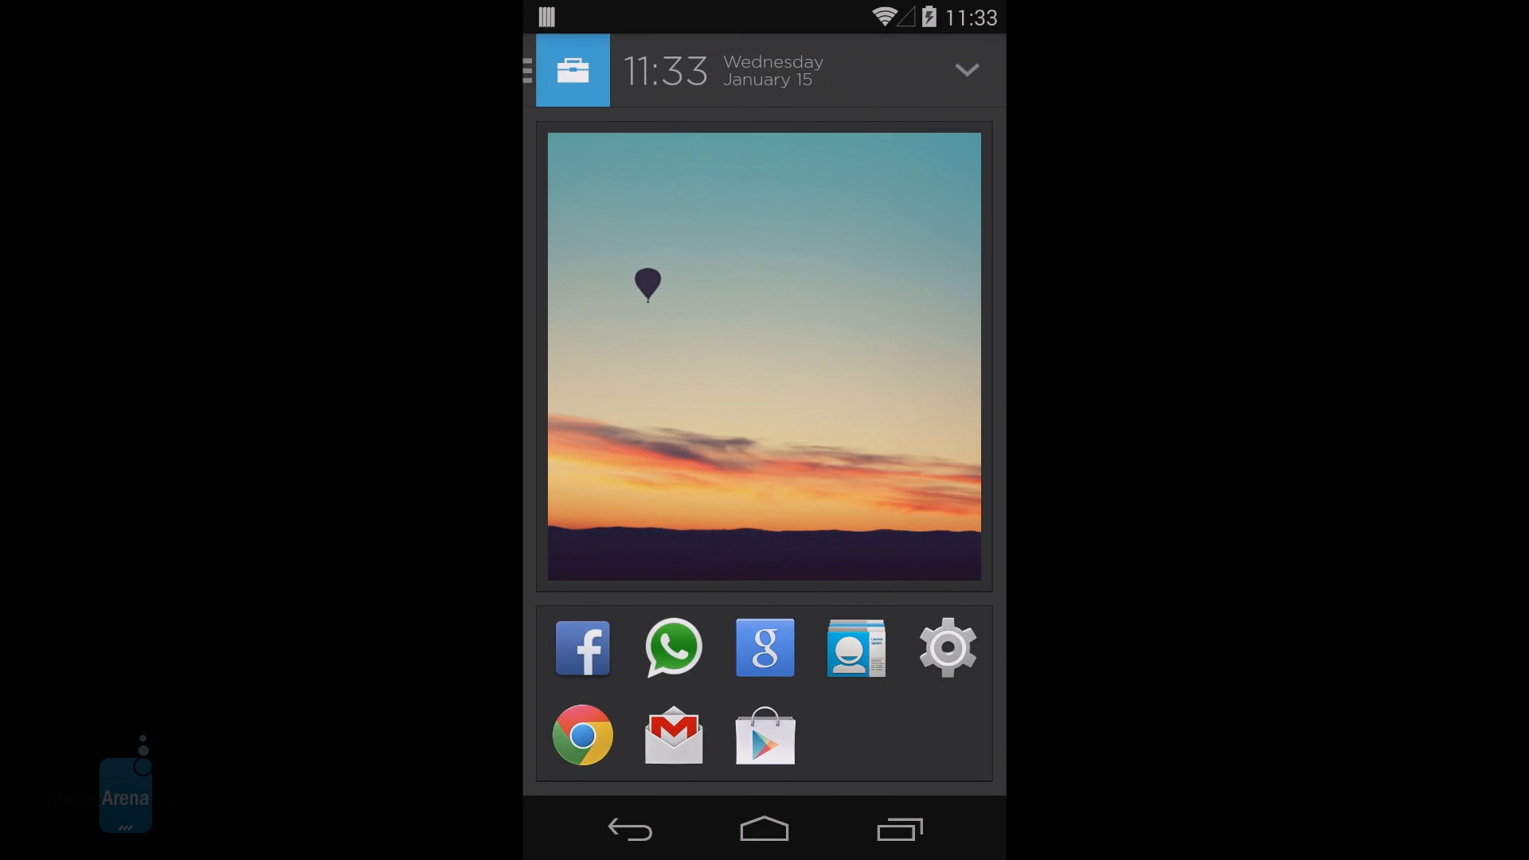